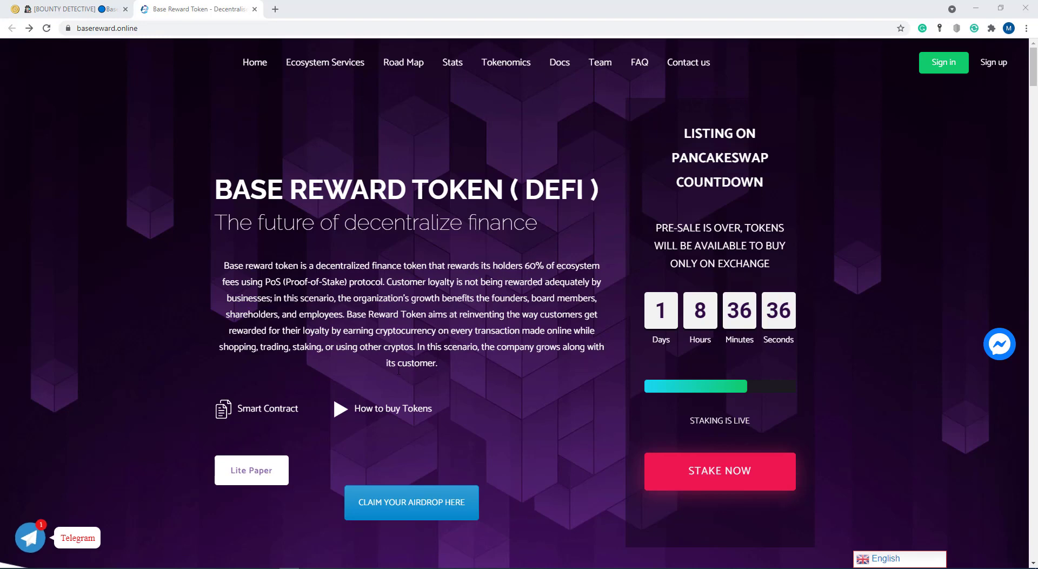
mouse_move(275, 424)
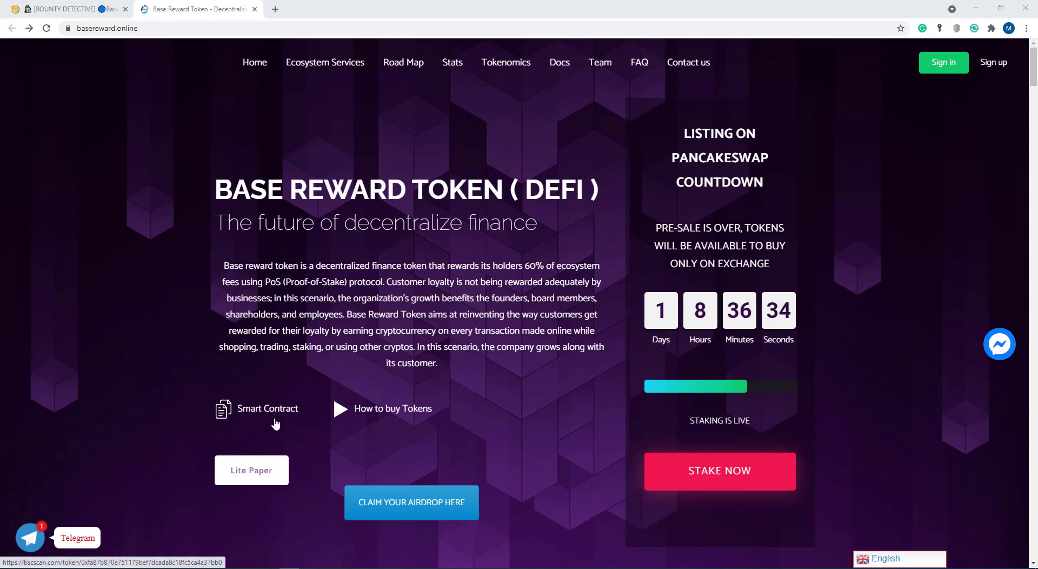
mouse_move(382, 419)
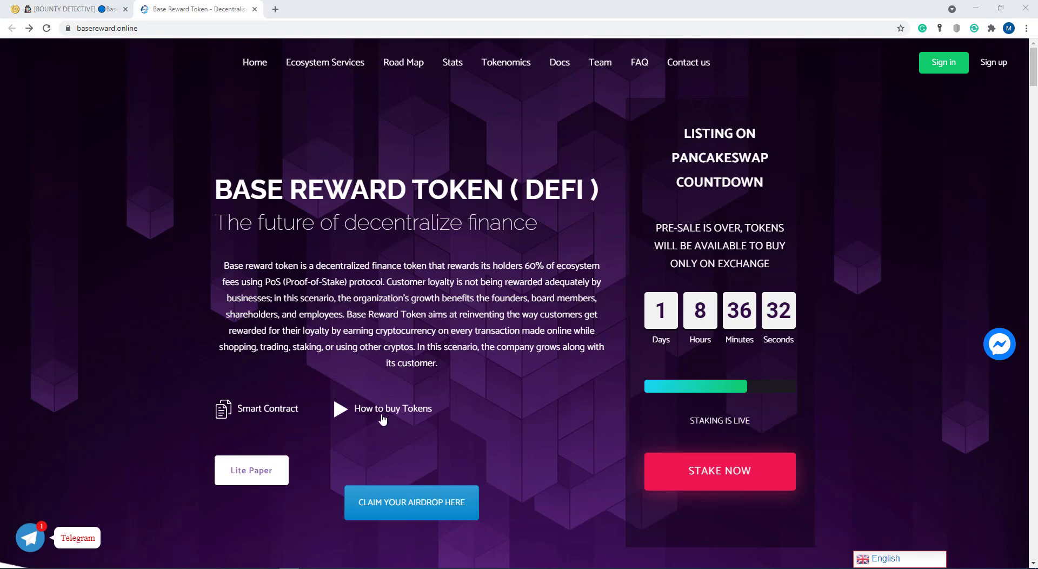
mouse_move(392, 417)
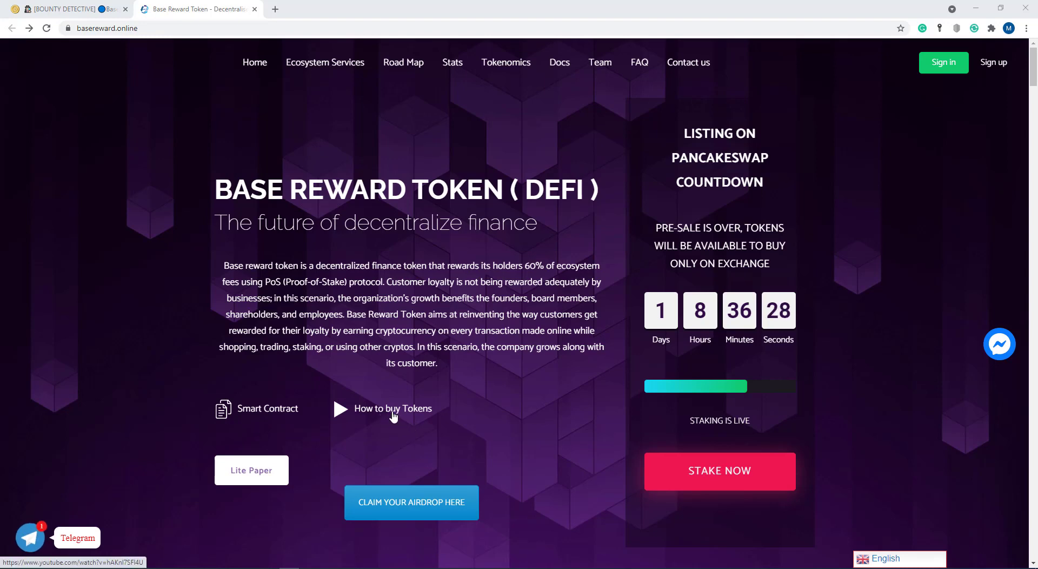
mouse_move(398, 441)
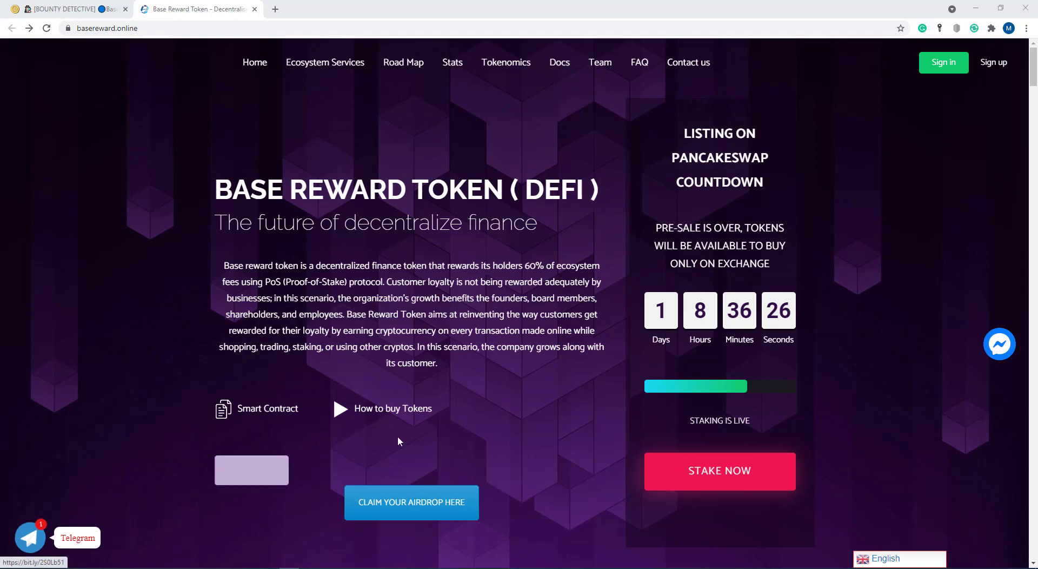
scroll(down, 3)
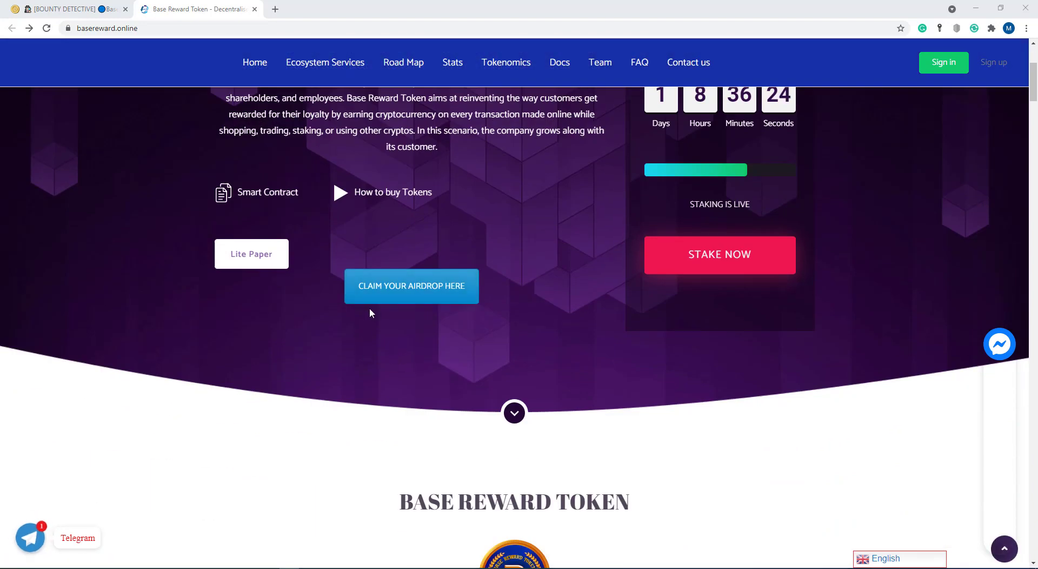
mouse_move(380, 300)
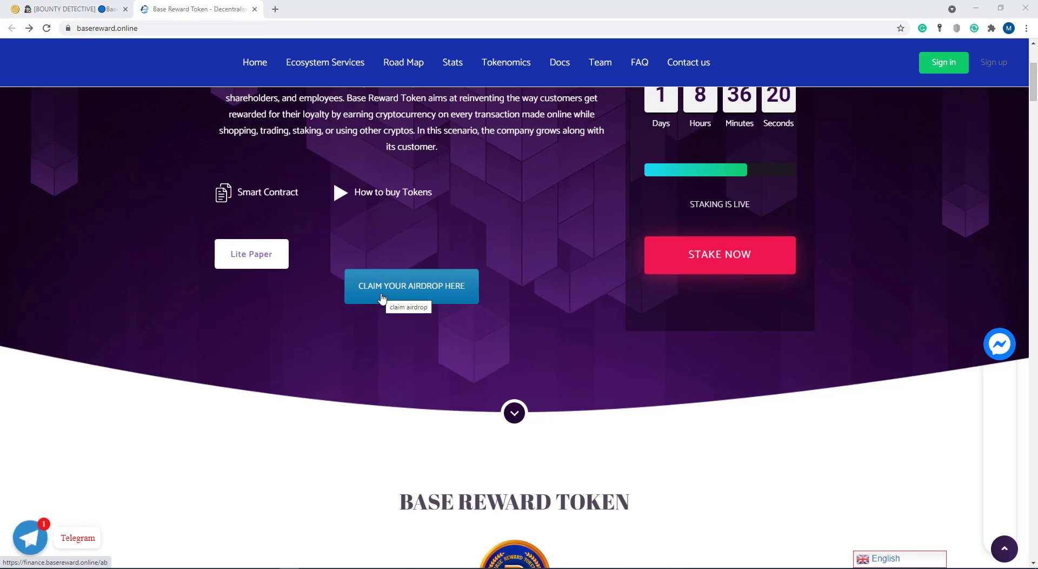
scroll(up, 3)
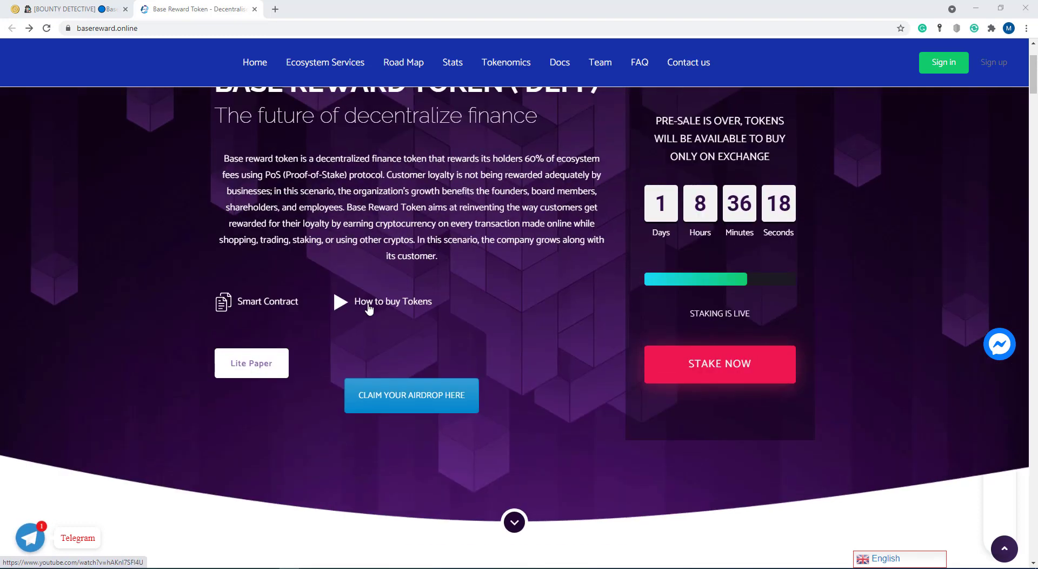
scroll(up, 3)
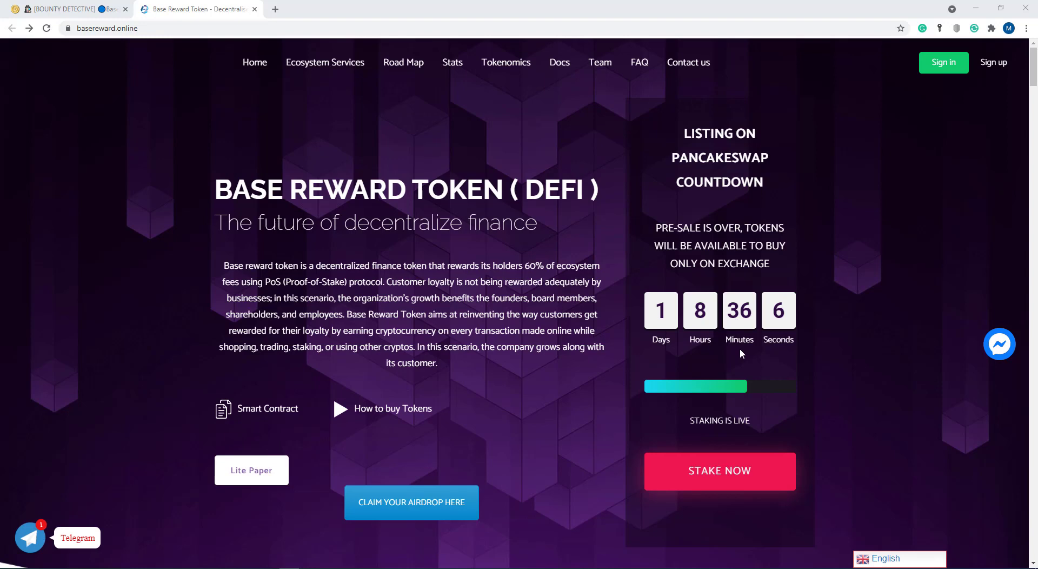
mouse_move(647, 394)
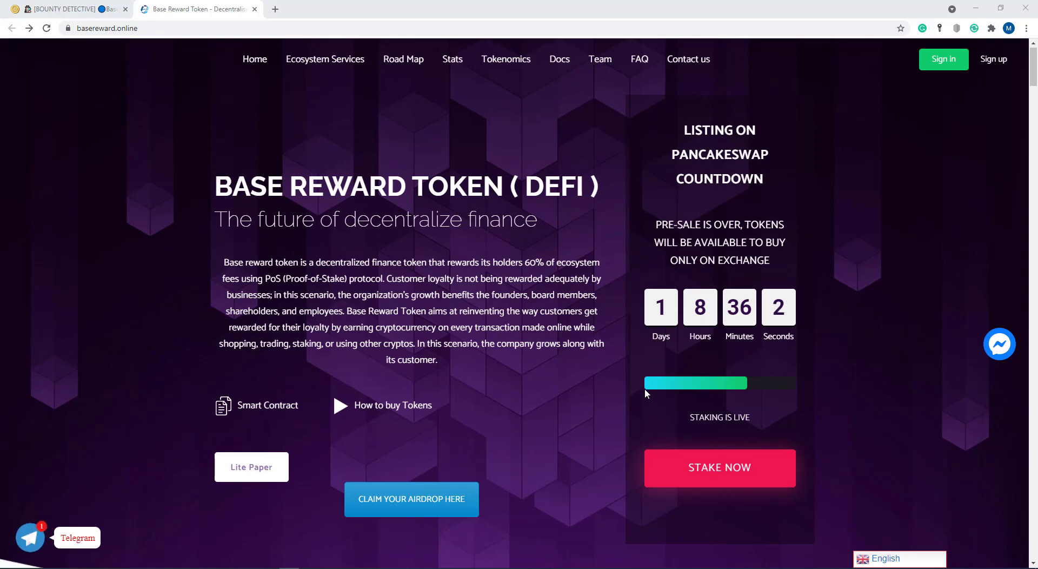
scroll(down, 3)
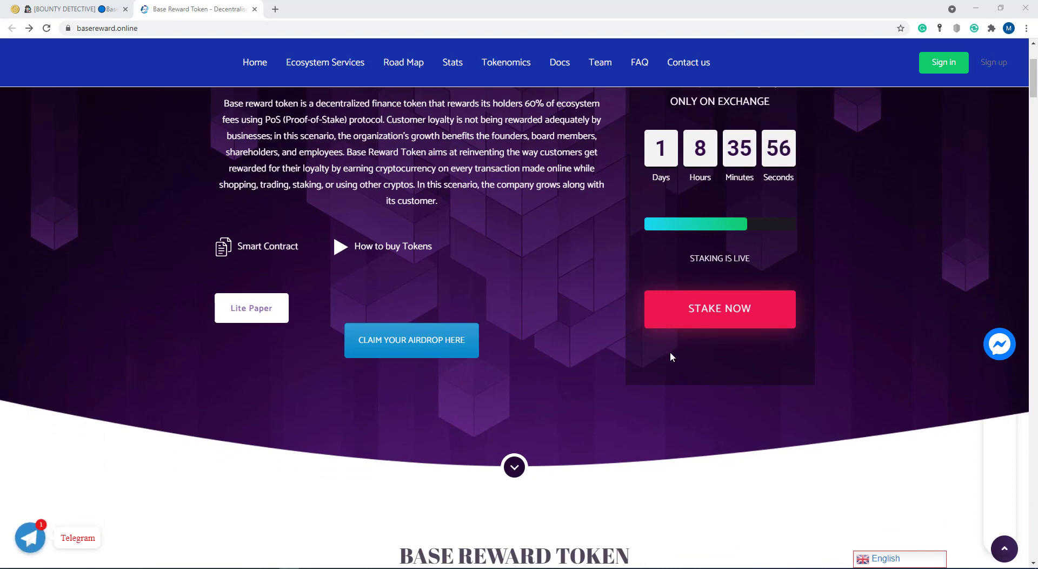
scroll(down, 3)
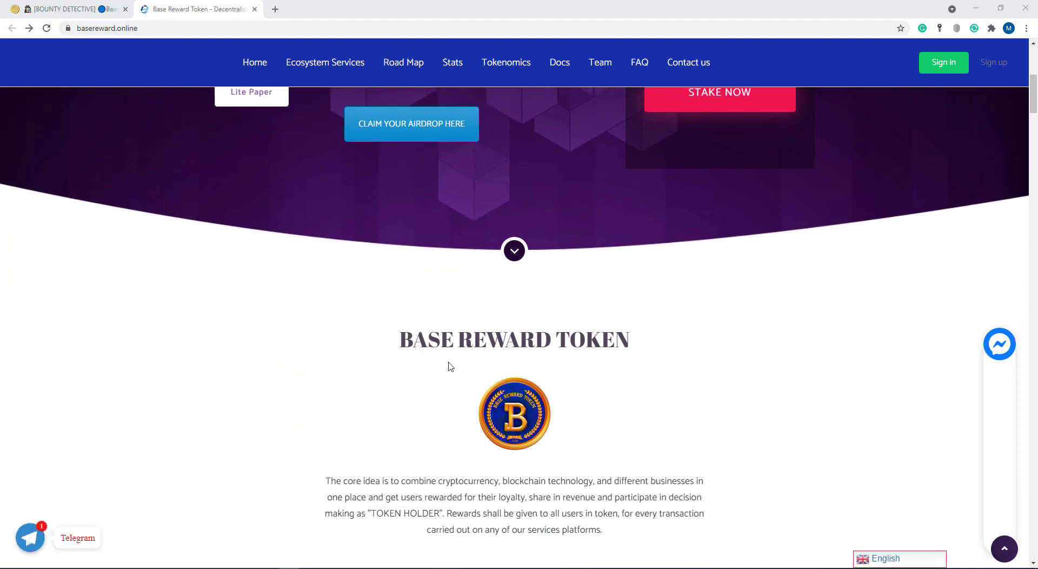
scroll(down, 3)
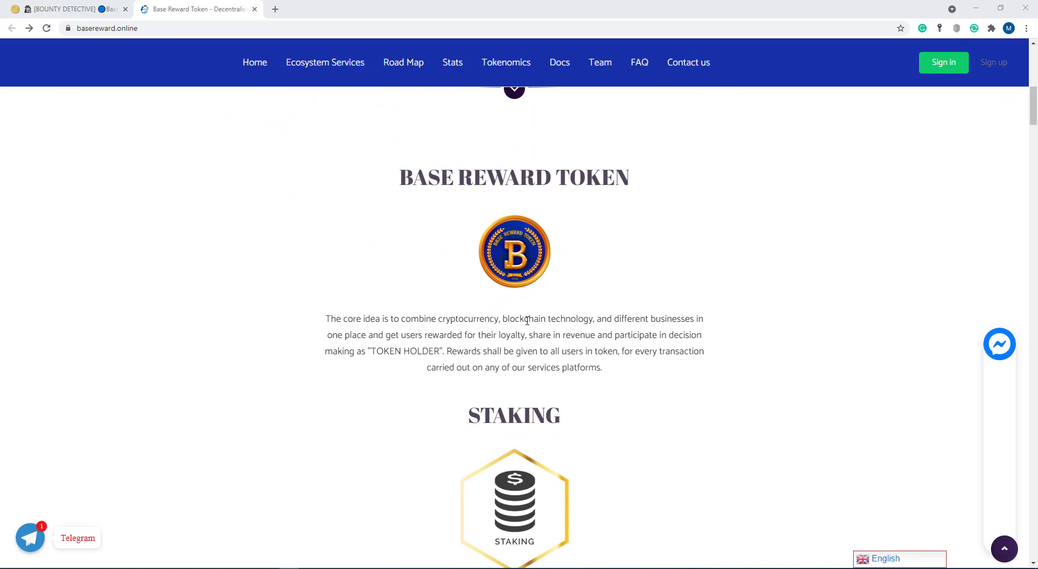
mouse_move(637, 323)
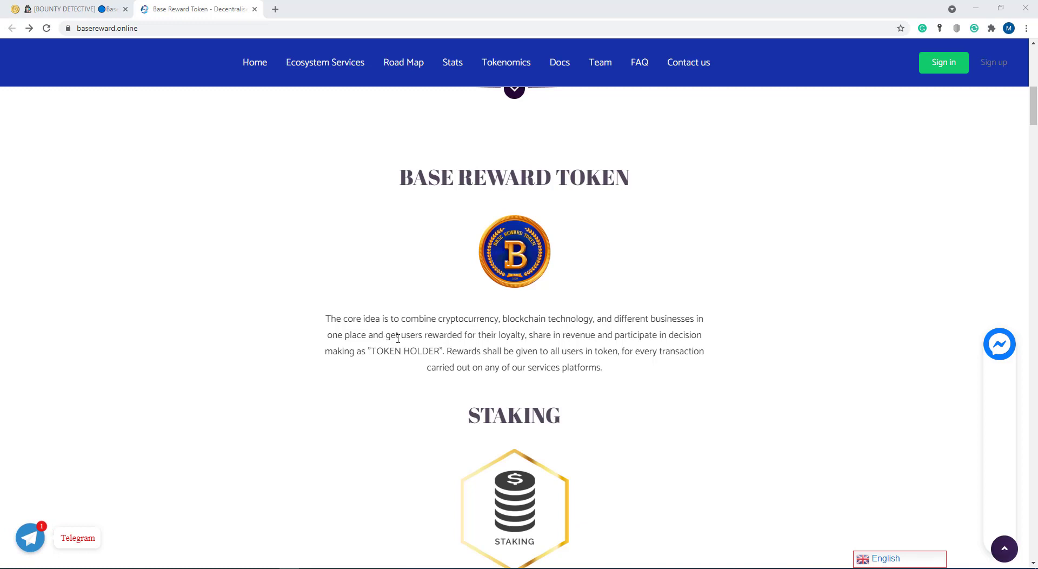
mouse_move(475, 337)
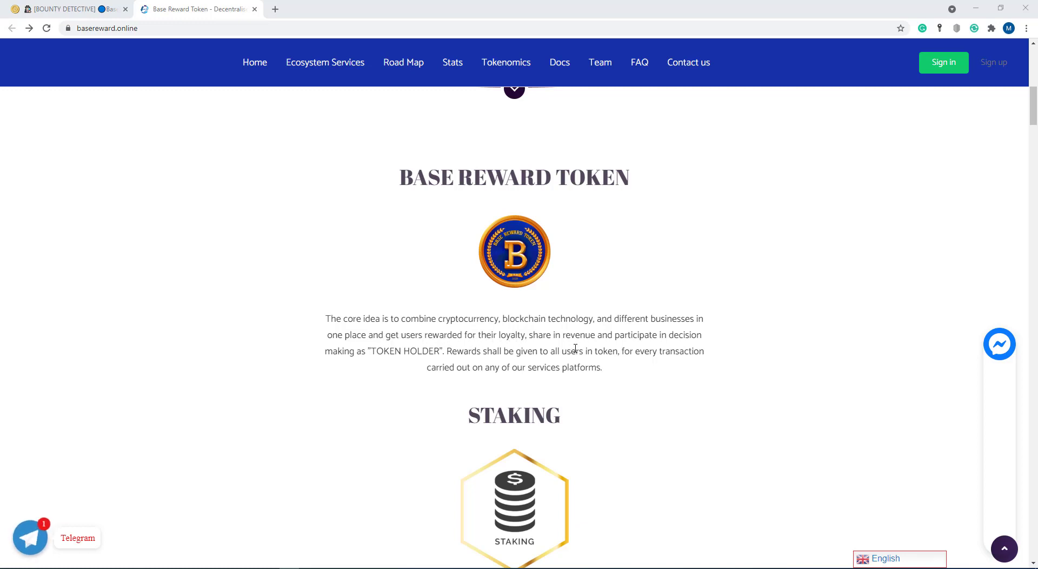
mouse_move(681, 337)
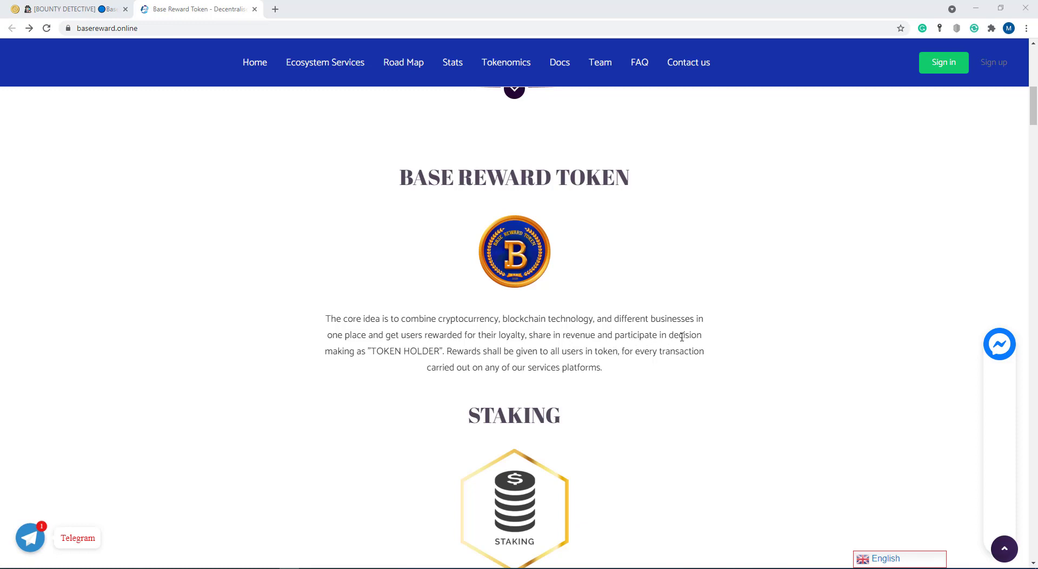
mouse_move(436, 360)
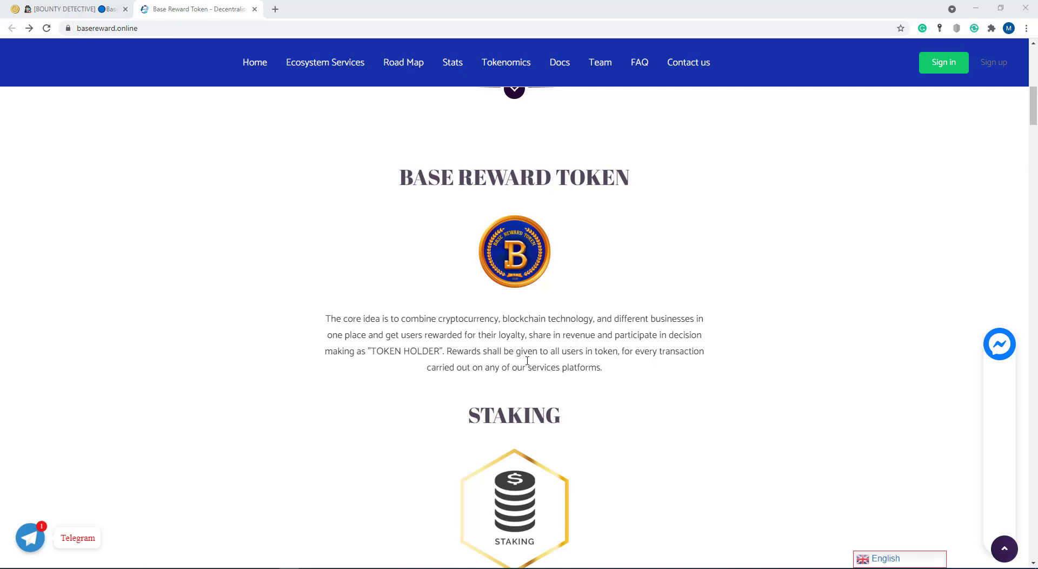
mouse_move(615, 351)
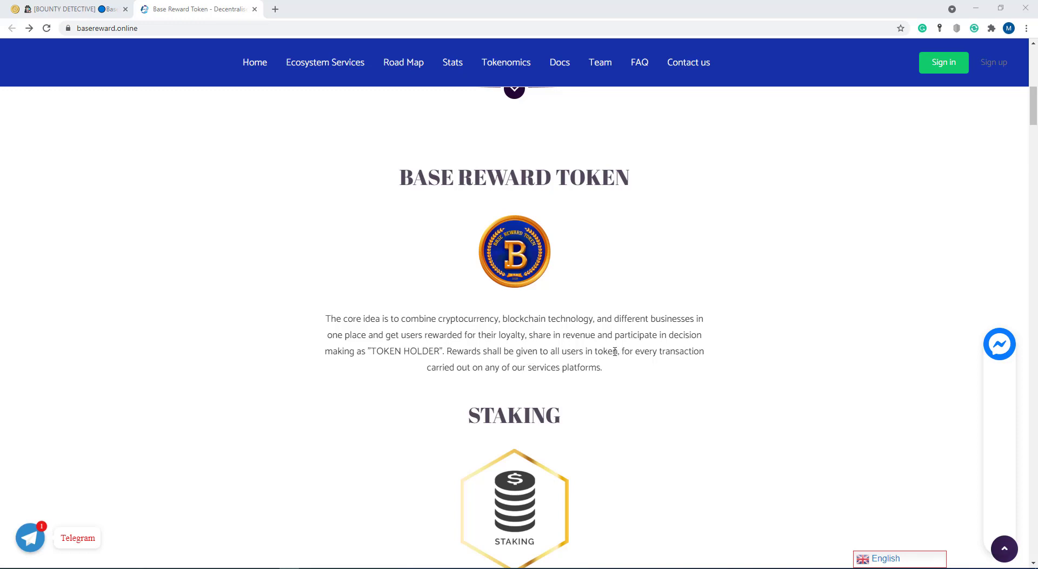
mouse_move(504, 375)
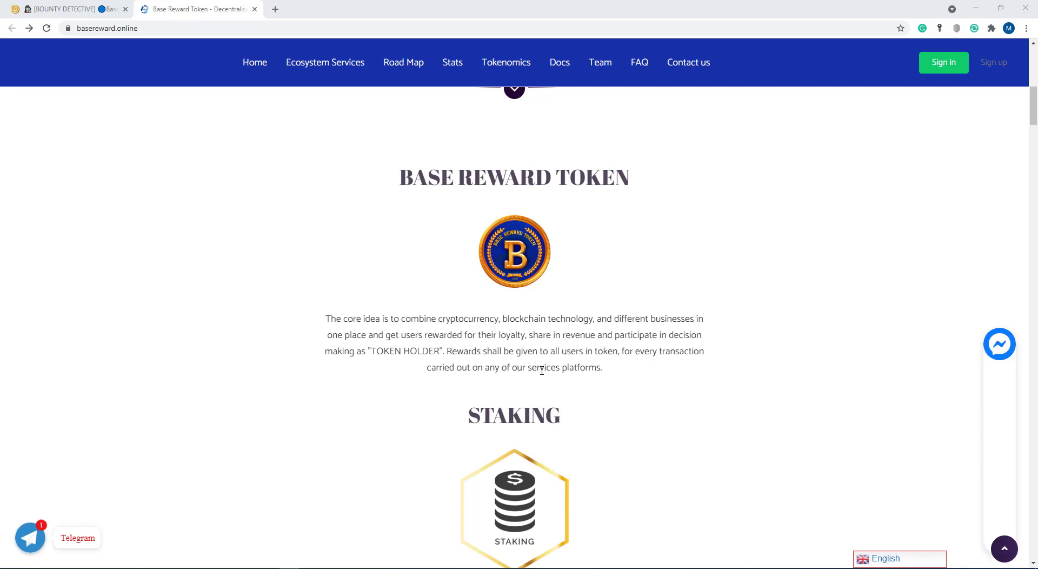
scroll(down, 3)
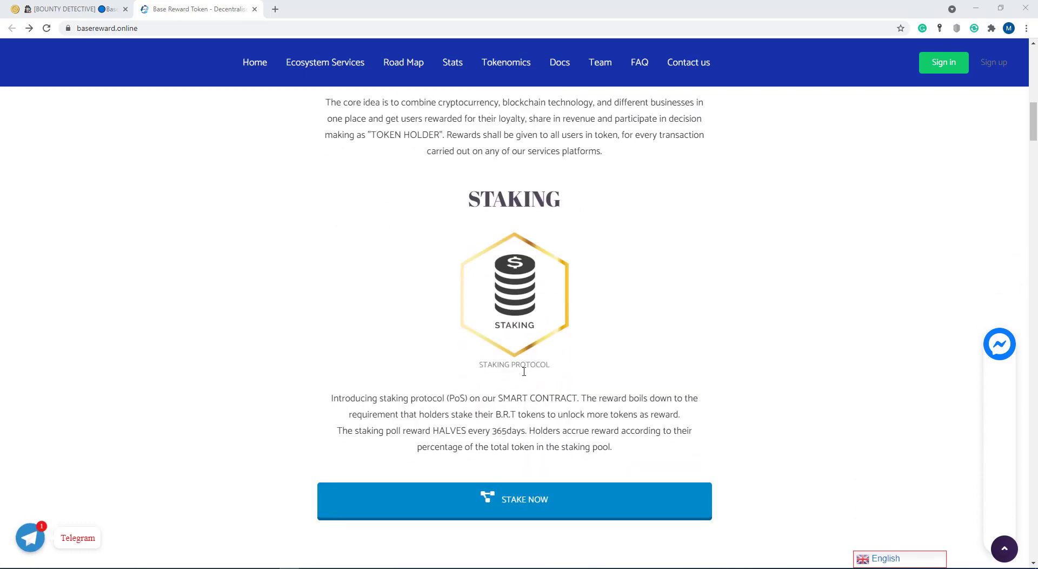
mouse_move(354, 407)
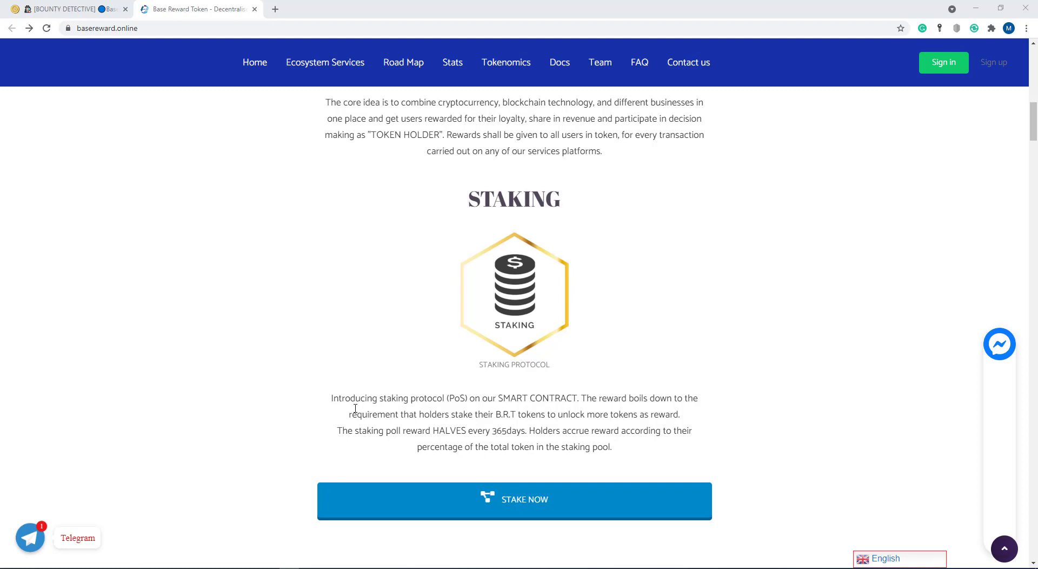
mouse_move(478, 406)
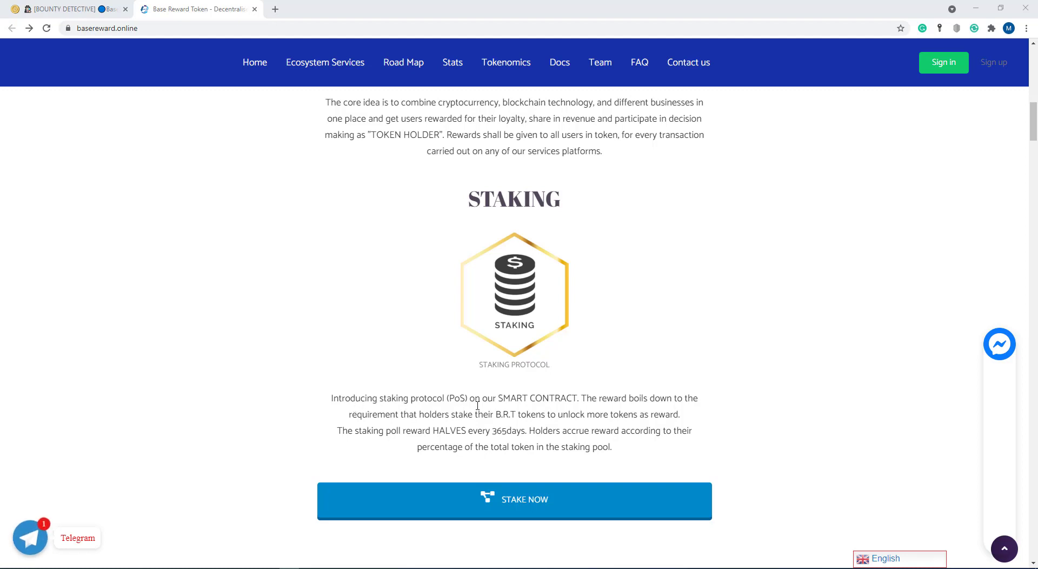
mouse_move(560, 404)
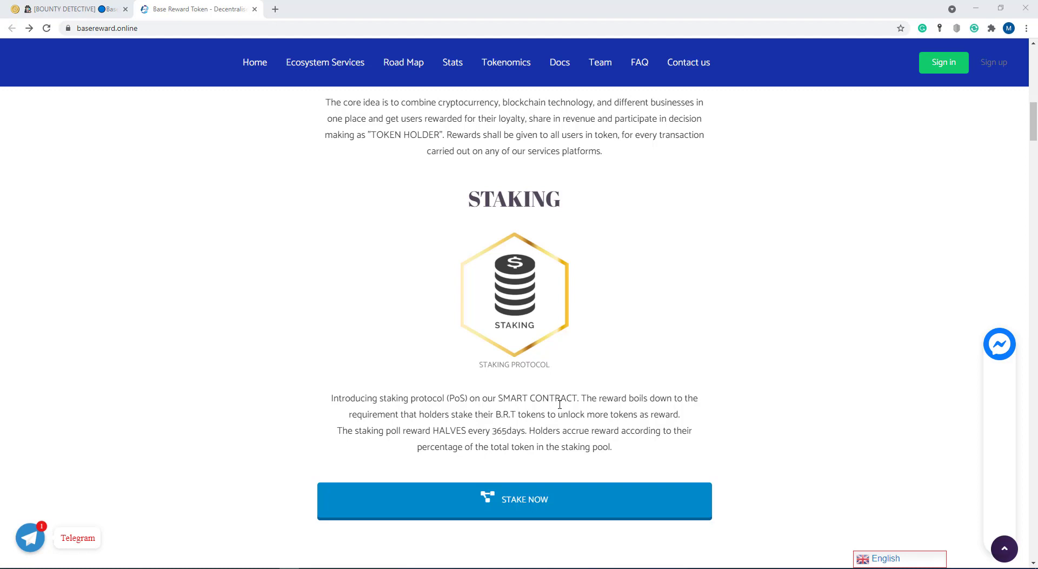
mouse_move(660, 402)
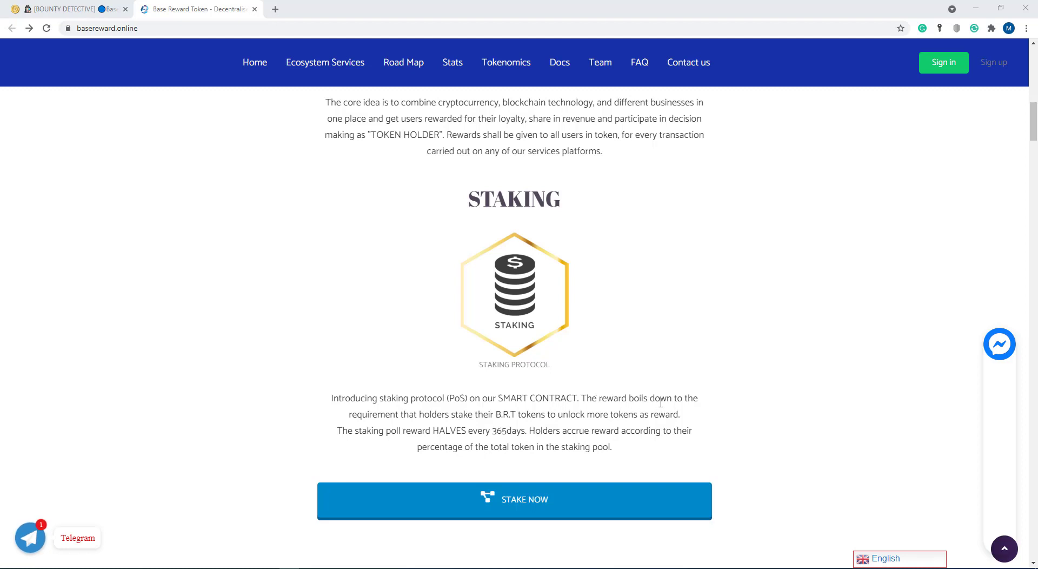
mouse_move(413, 418)
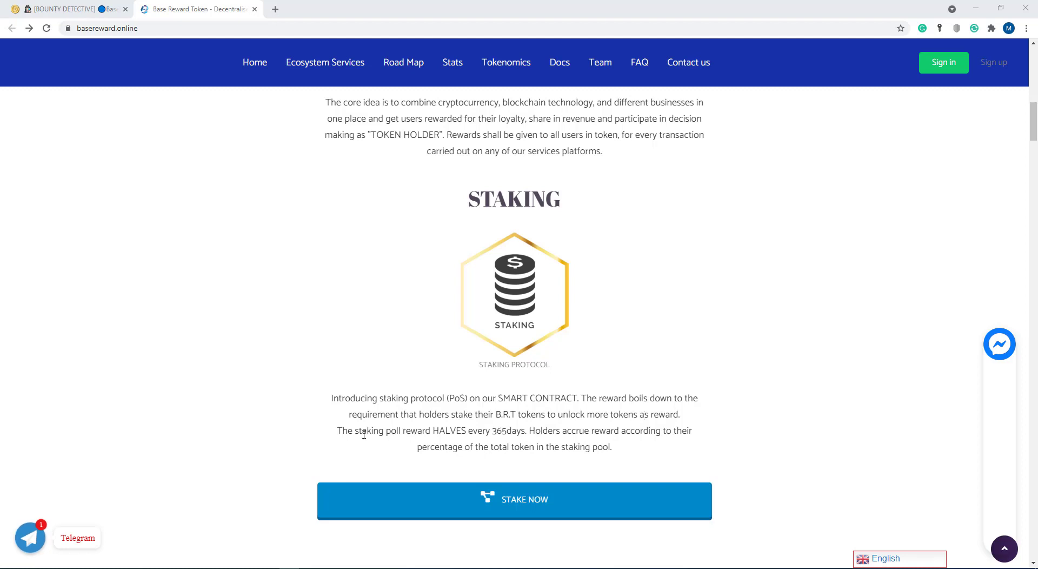
mouse_move(422, 433)
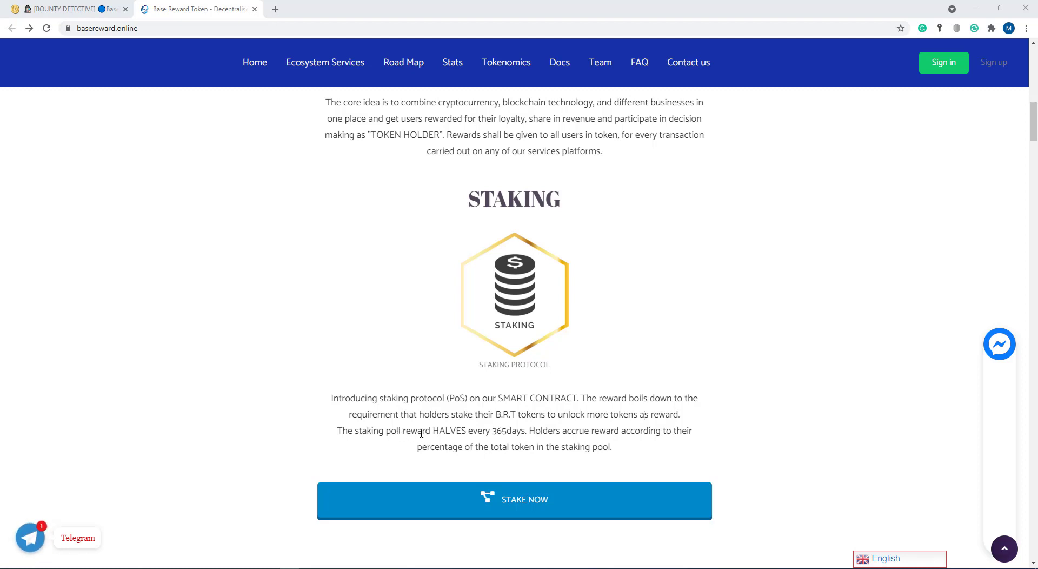
mouse_move(464, 438)
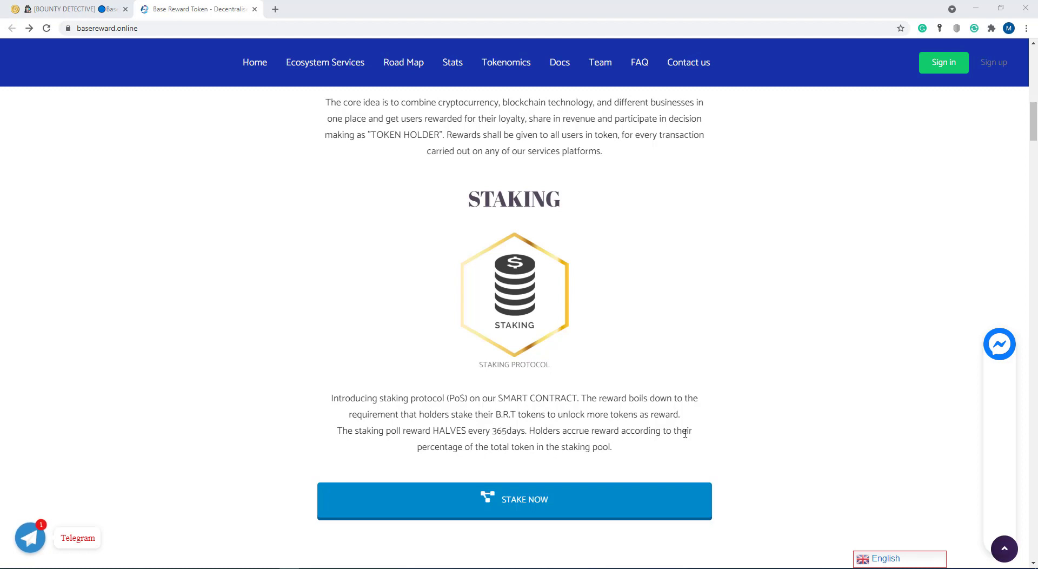
mouse_move(489, 450)
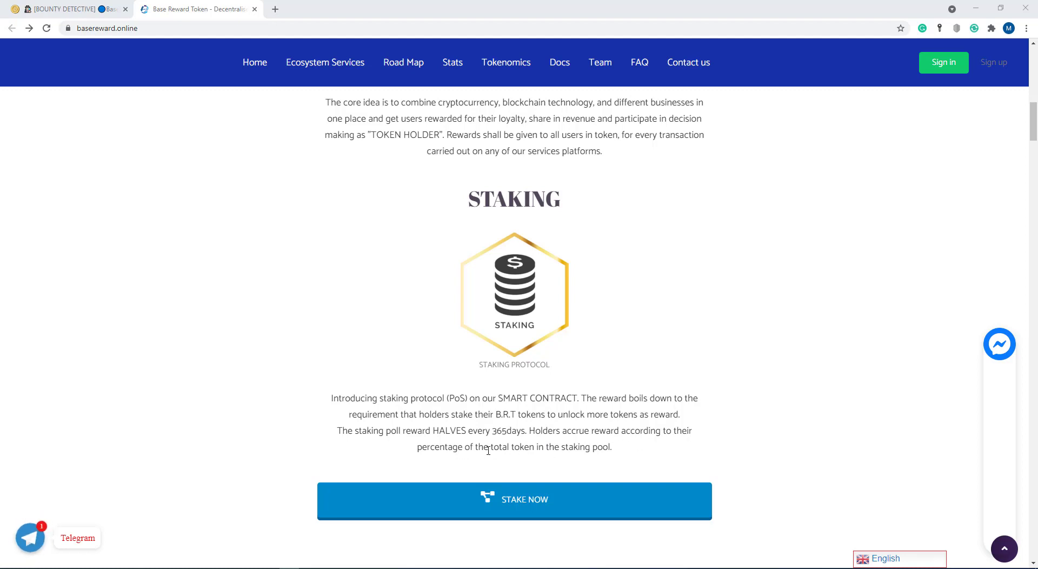
mouse_move(562, 450)
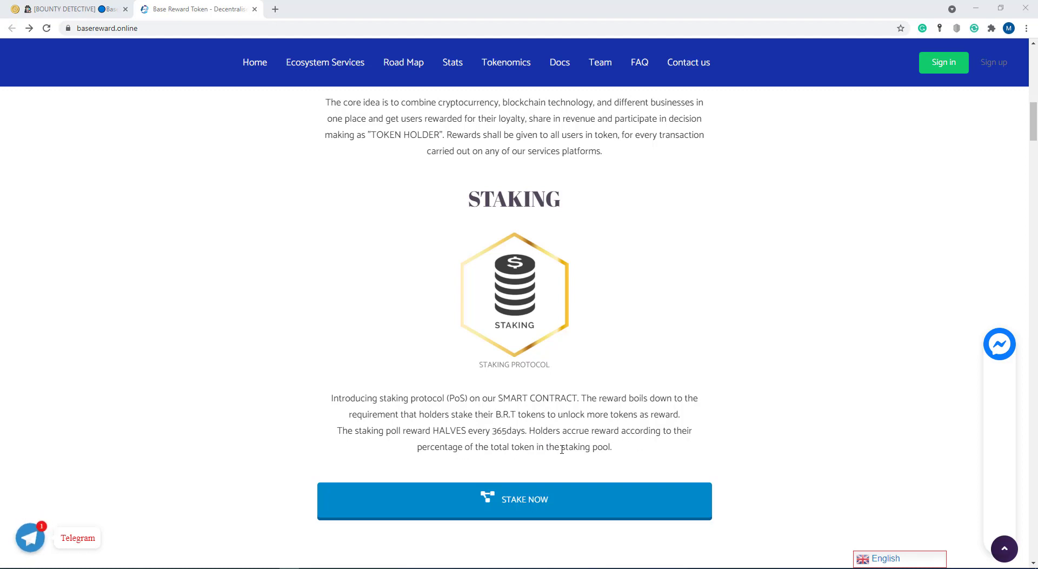
scroll(down, 3)
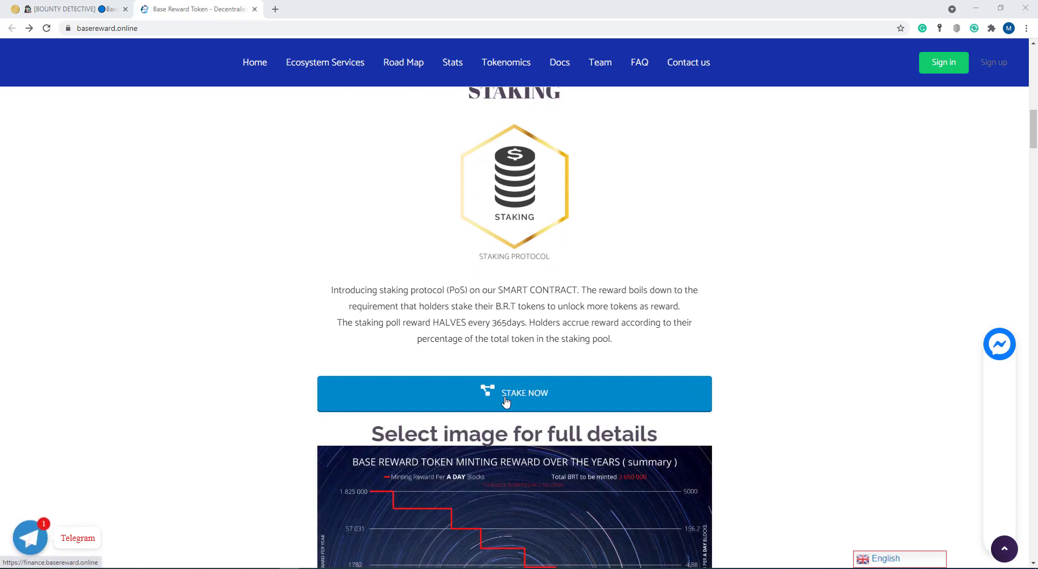
mouse_move(510, 393)
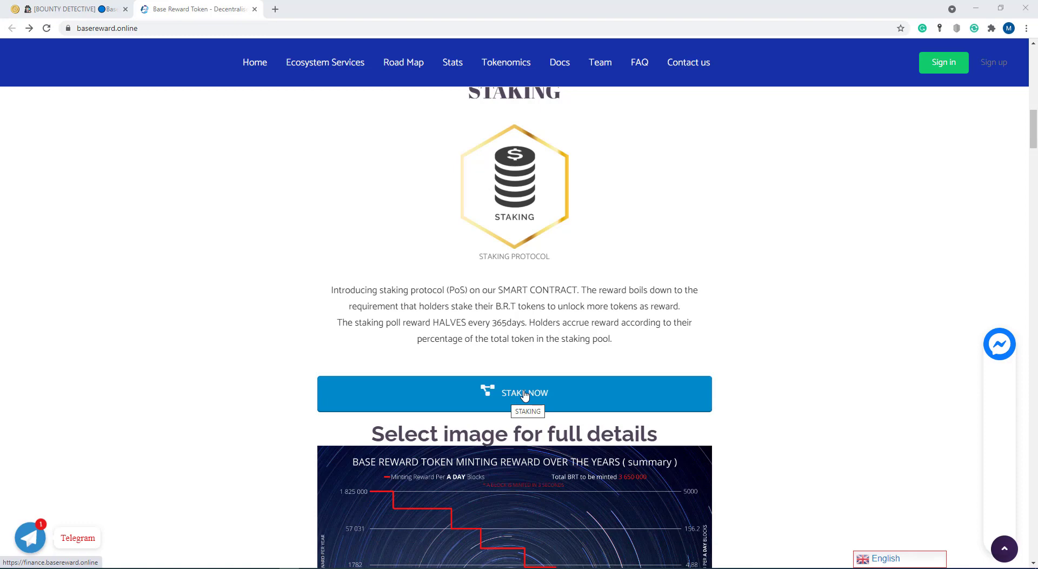
scroll(down, 3)
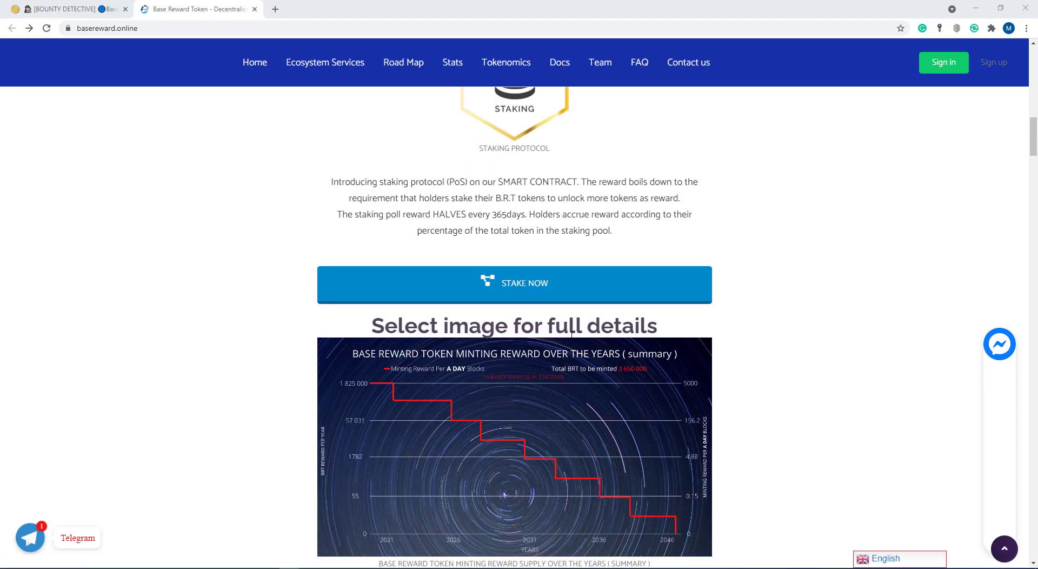
scroll(down, 3)
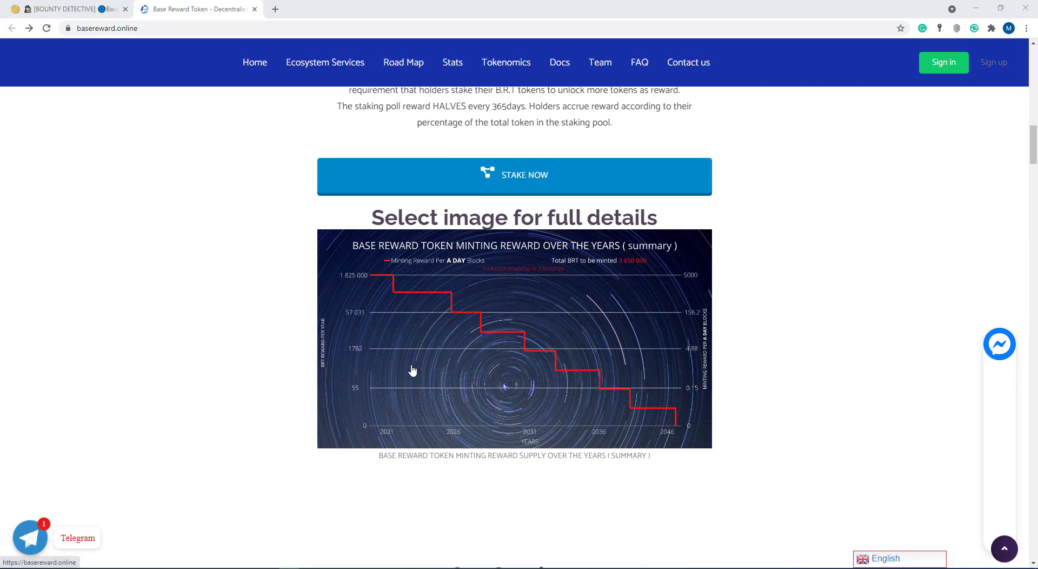
scroll(down, 3)
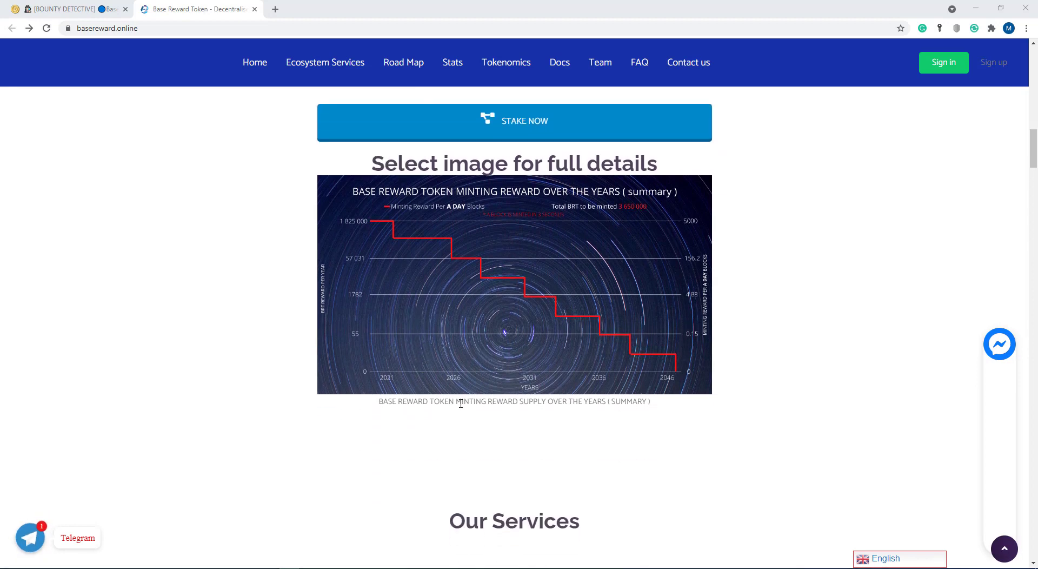
mouse_move(545, 415)
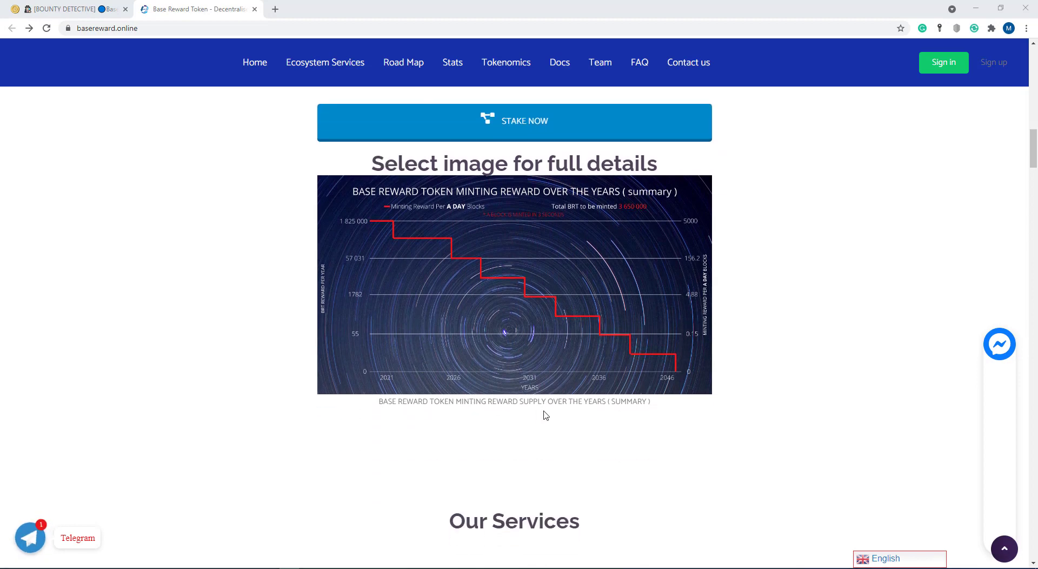
scroll(down, 3)
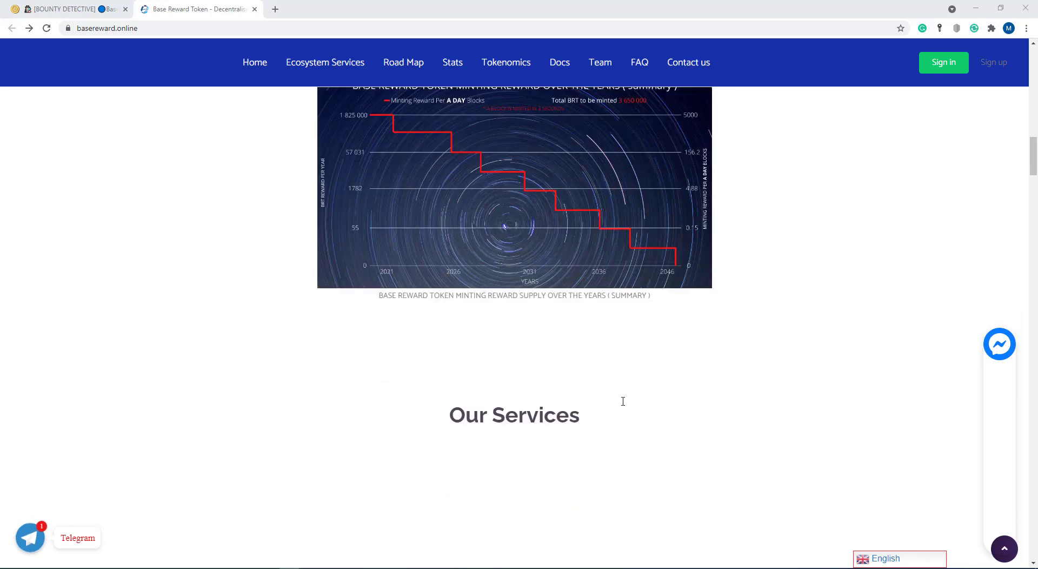
scroll(down, 3)
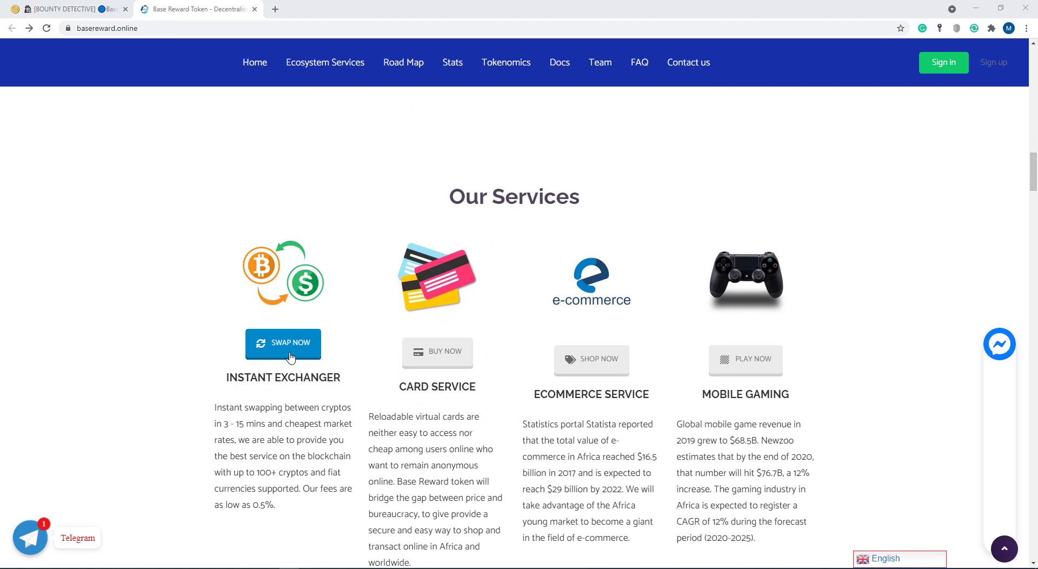
mouse_move(307, 379)
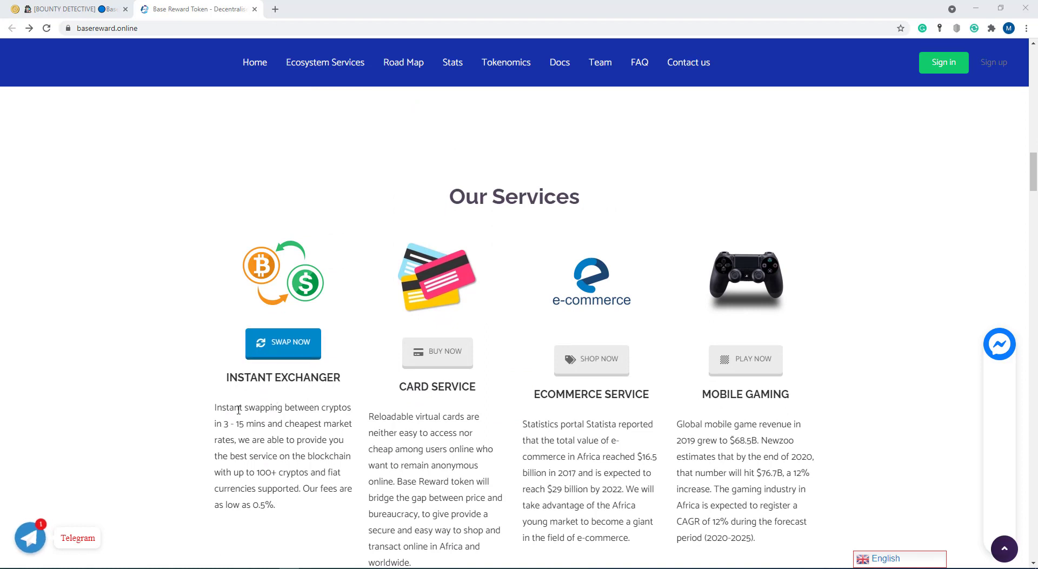
mouse_move(349, 263)
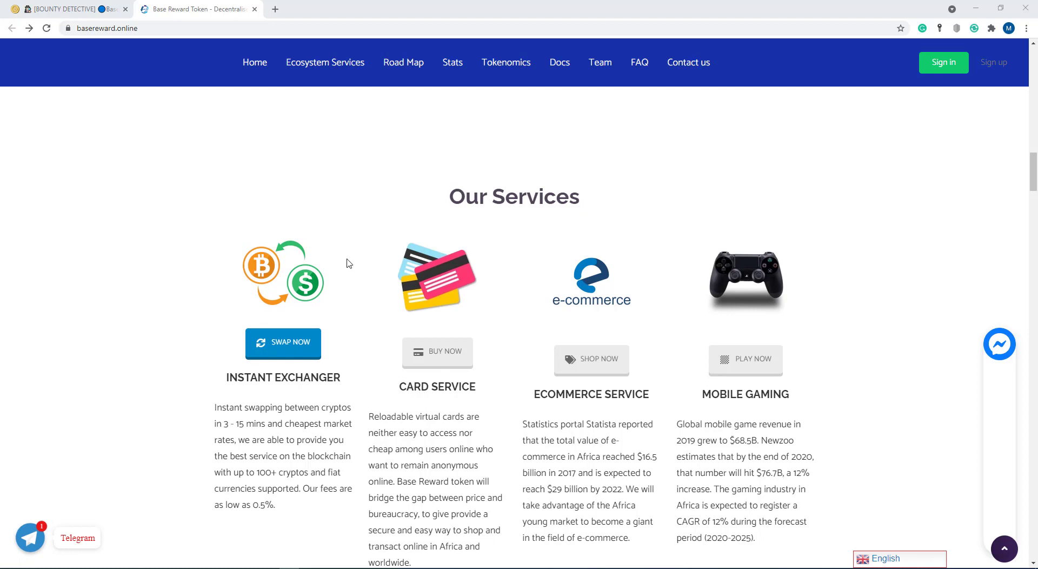
mouse_move(220, 395)
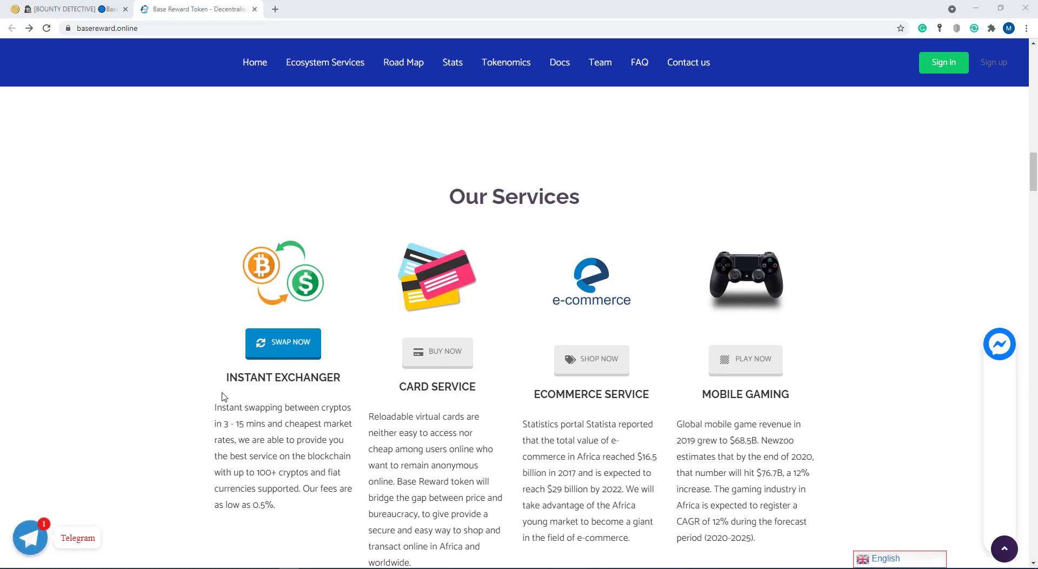
mouse_move(221, 426)
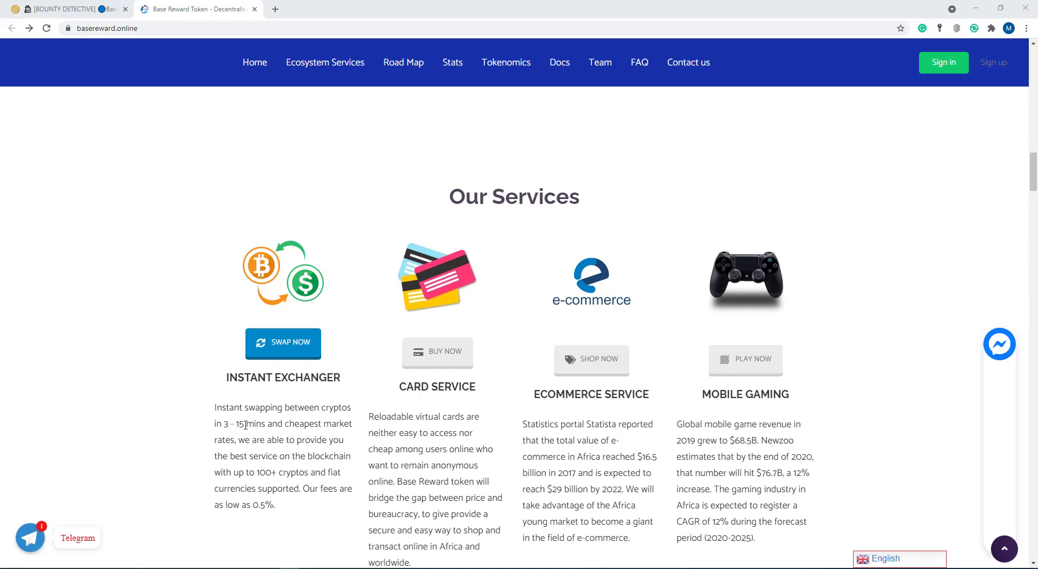
mouse_move(364, 433)
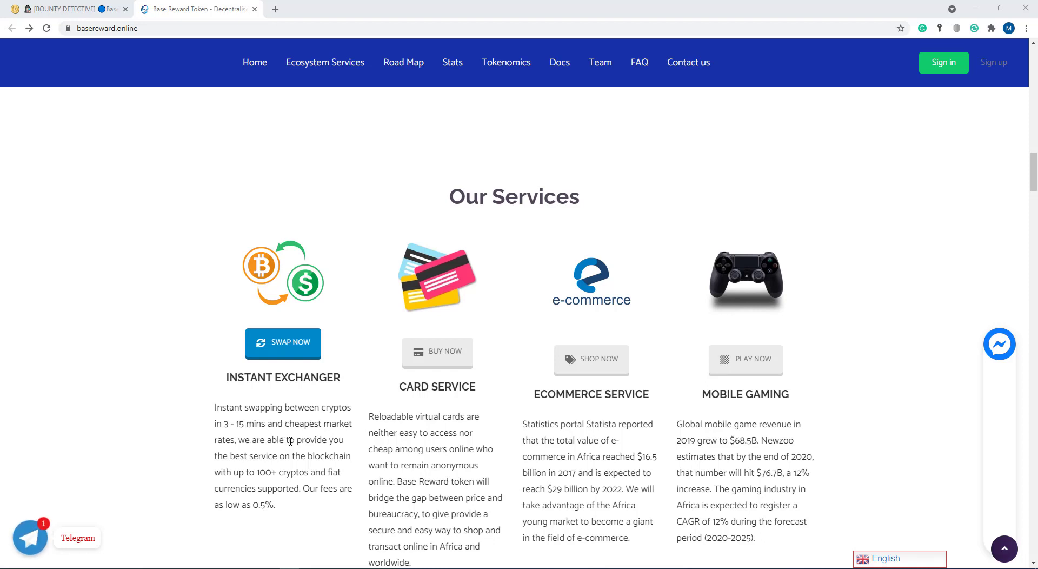
mouse_move(269, 456)
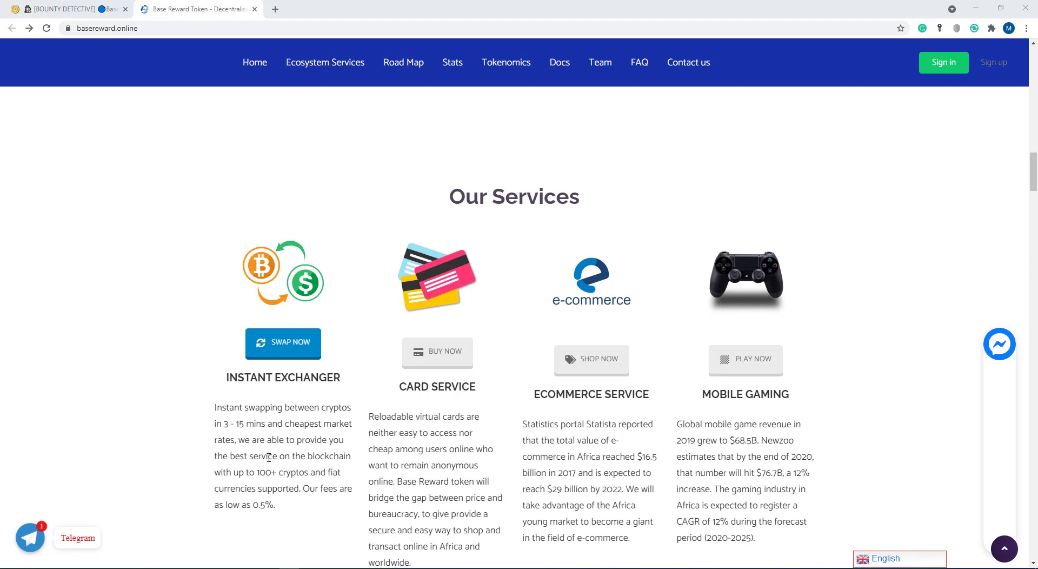
mouse_move(236, 476)
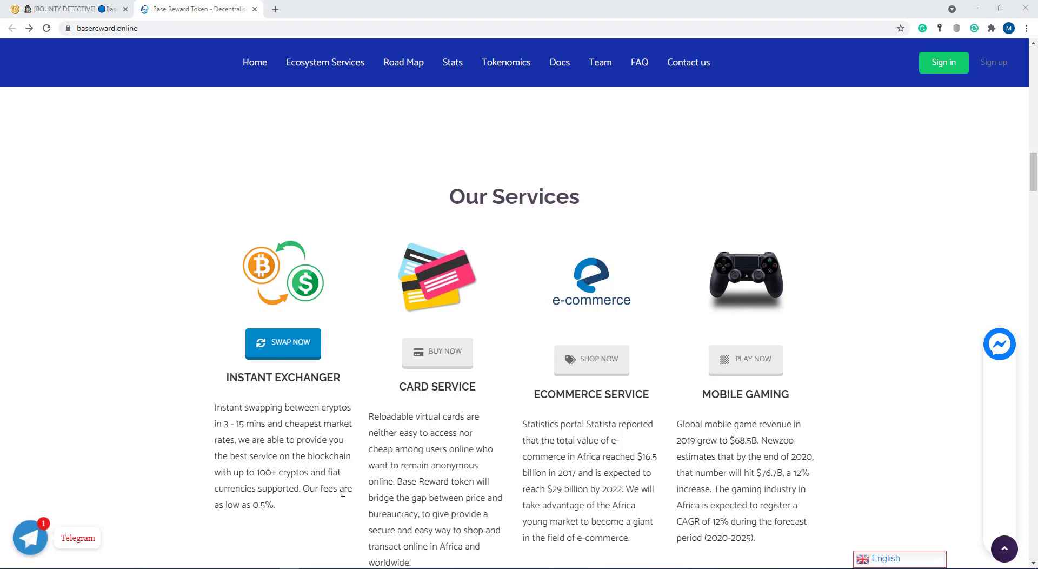
mouse_move(258, 518)
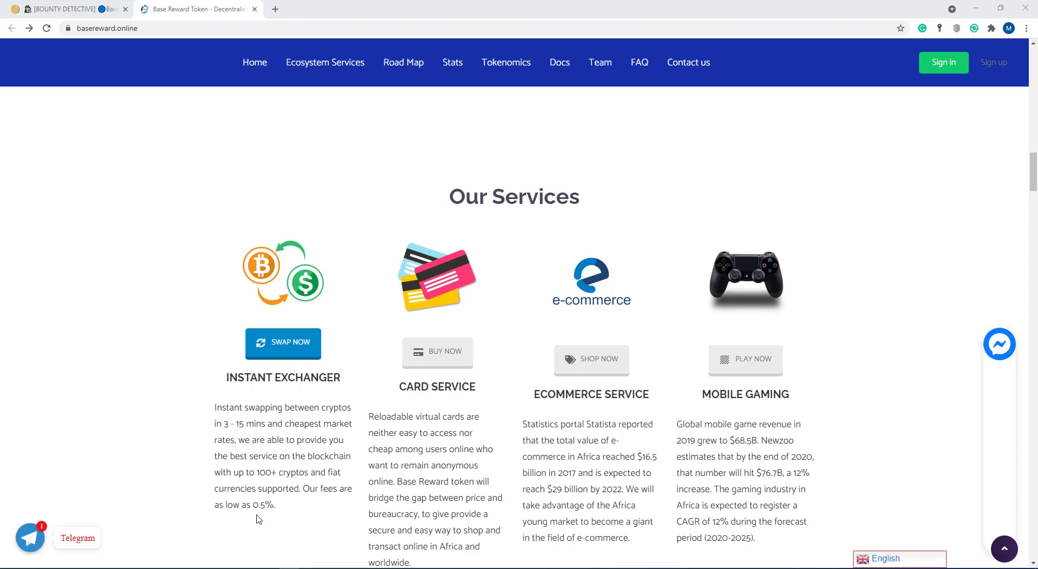
scroll(down, 3)
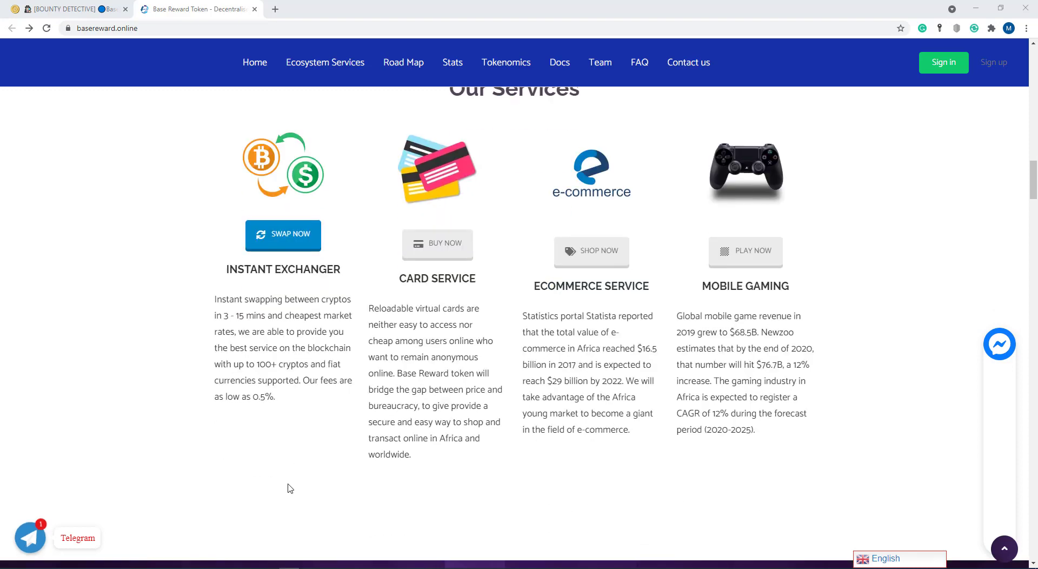
mouse_move(265, 410)
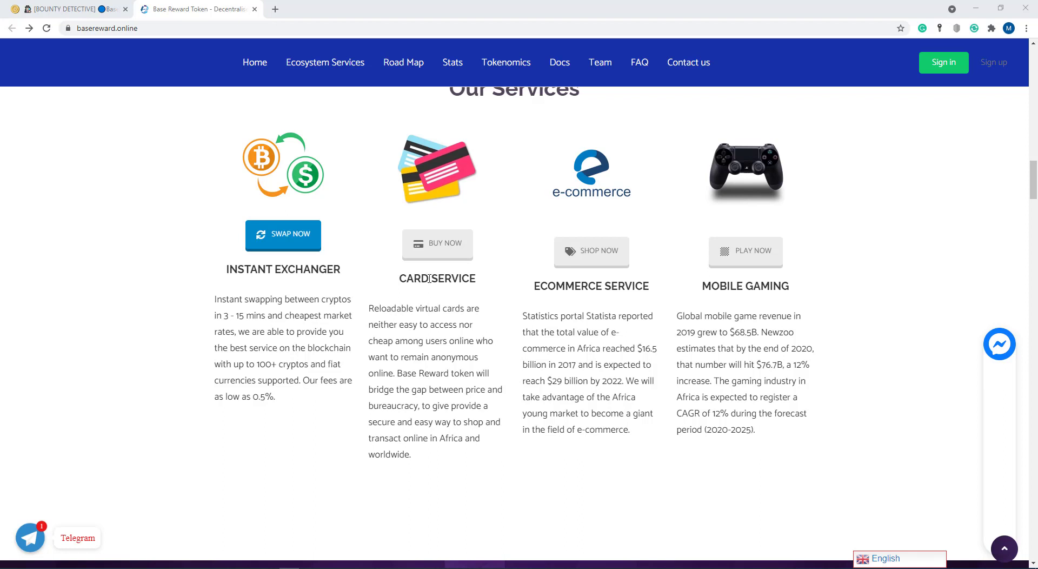
mouse_move(438, 246)
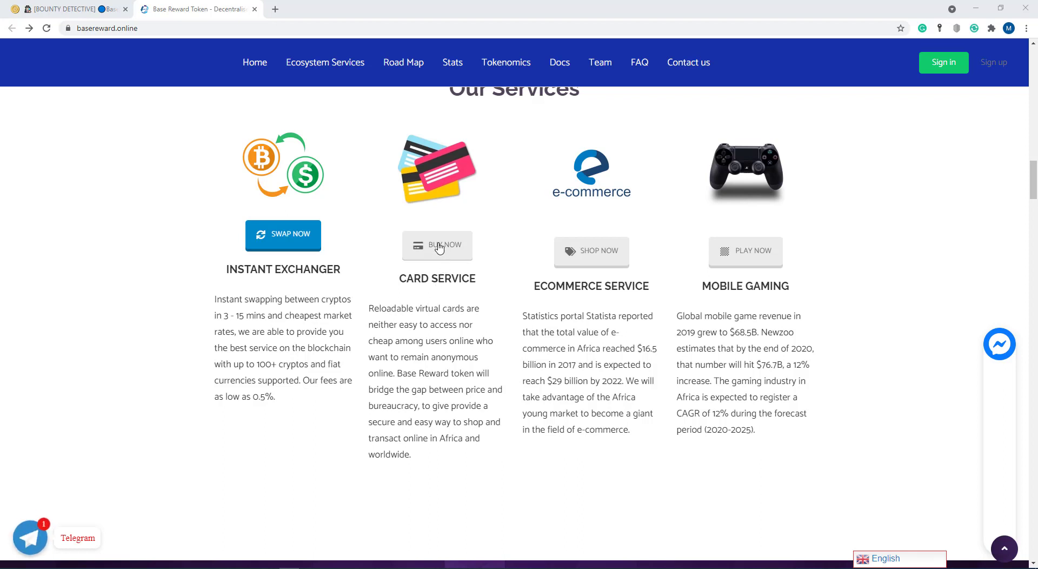
mouse_move(354, 155)
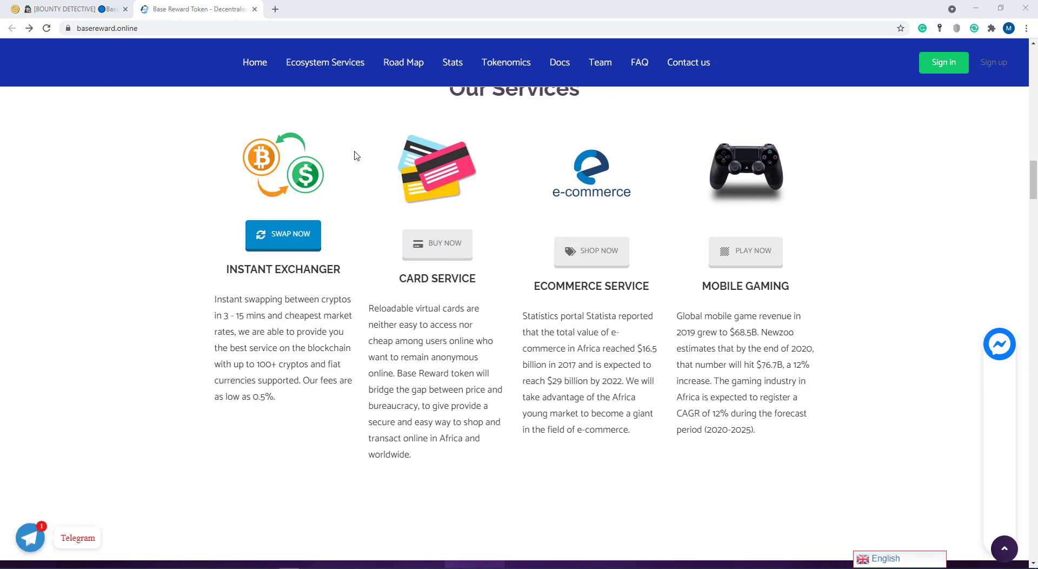
mouse_move(491, 288)
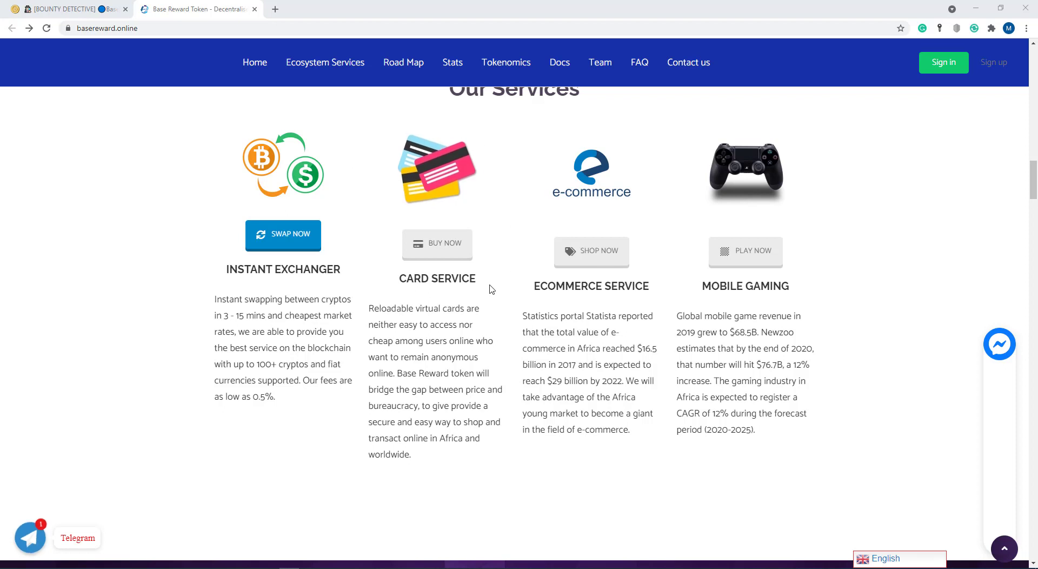
mouse_move(405, 339)
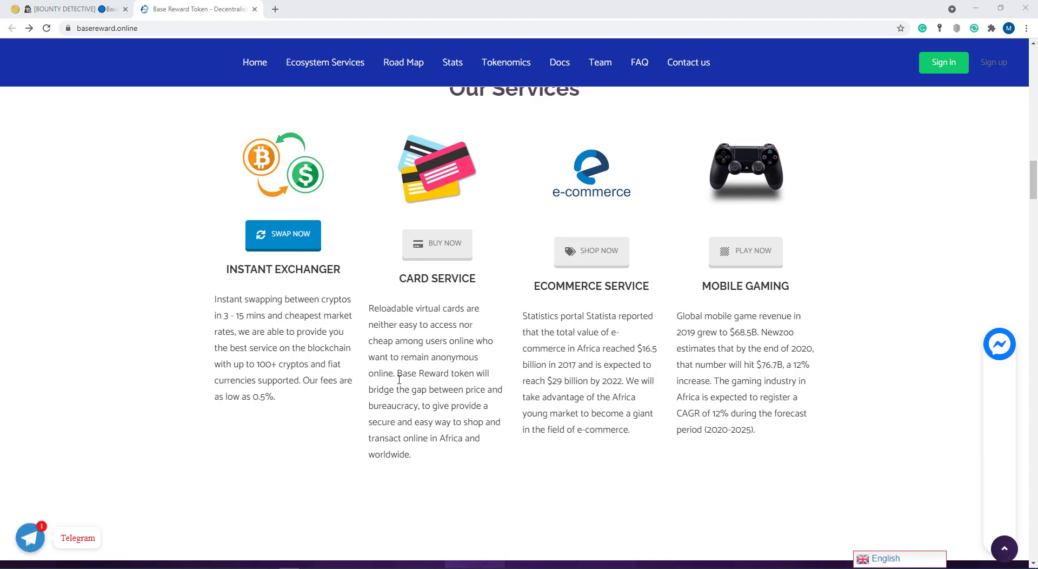
mouse_move(416, 377)
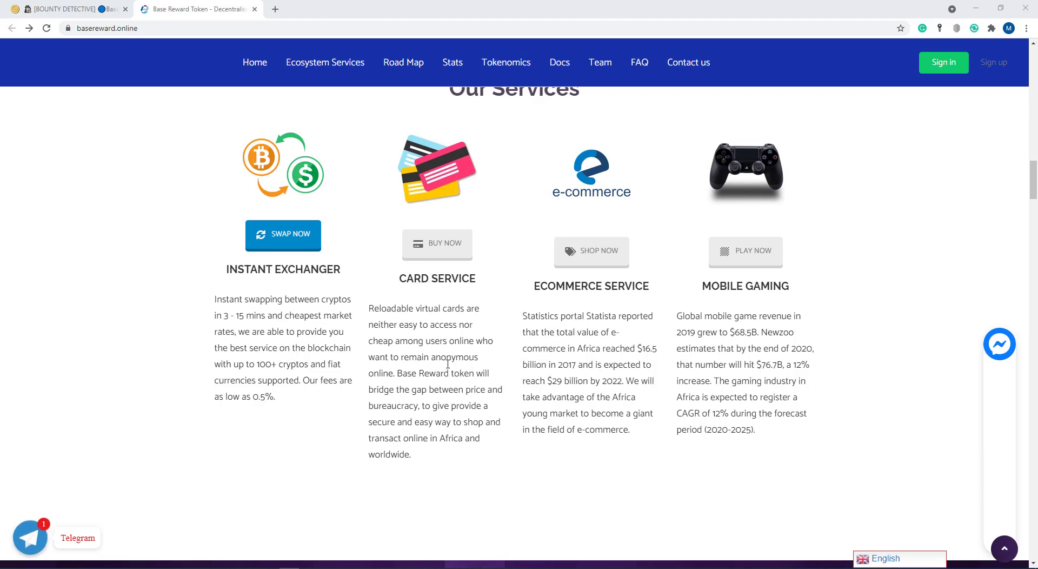
mouse_move(433, 376)
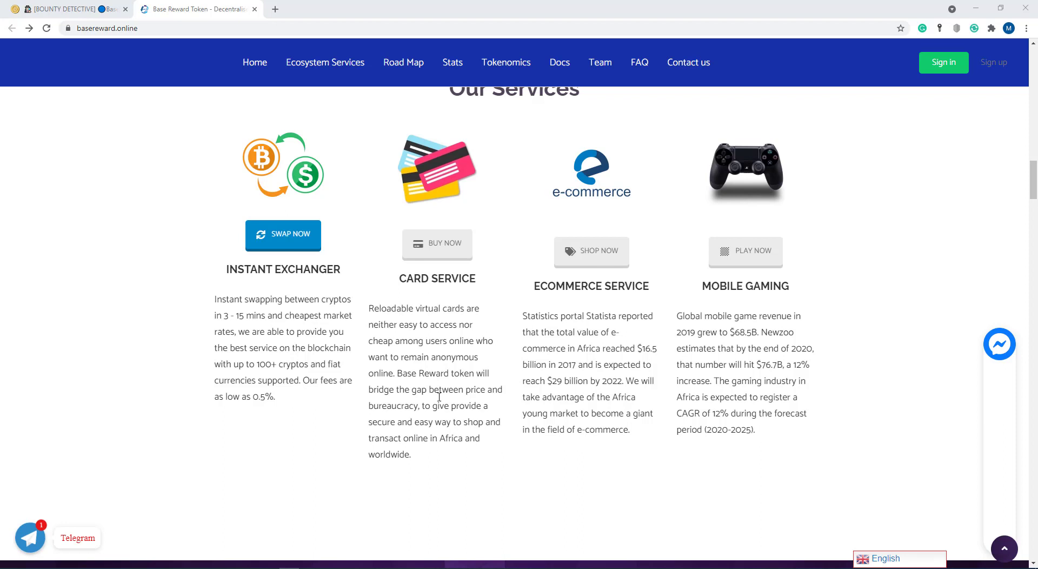
mouse_move(472, 407)
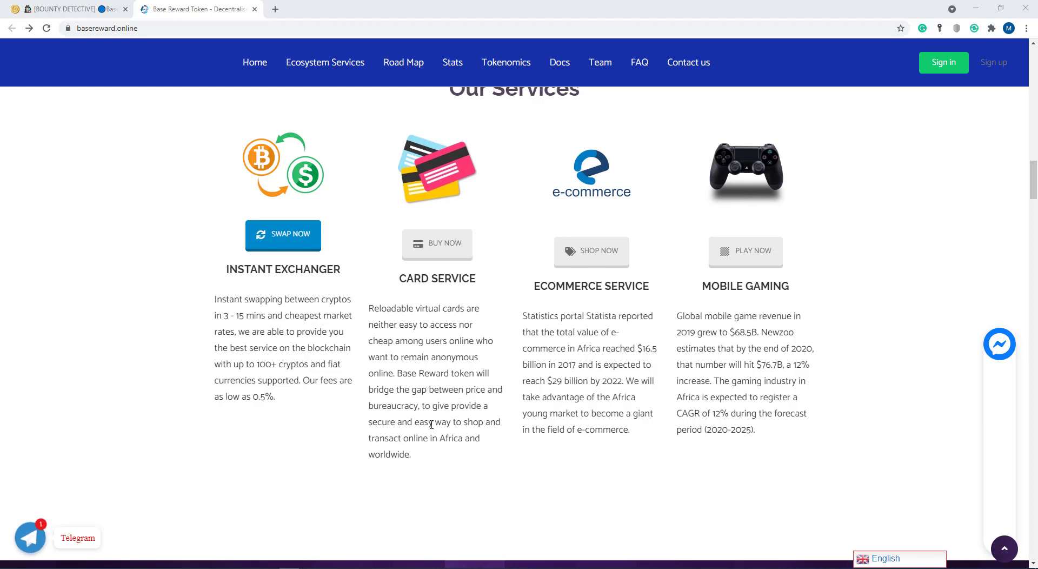
mouse_move(411, 438)
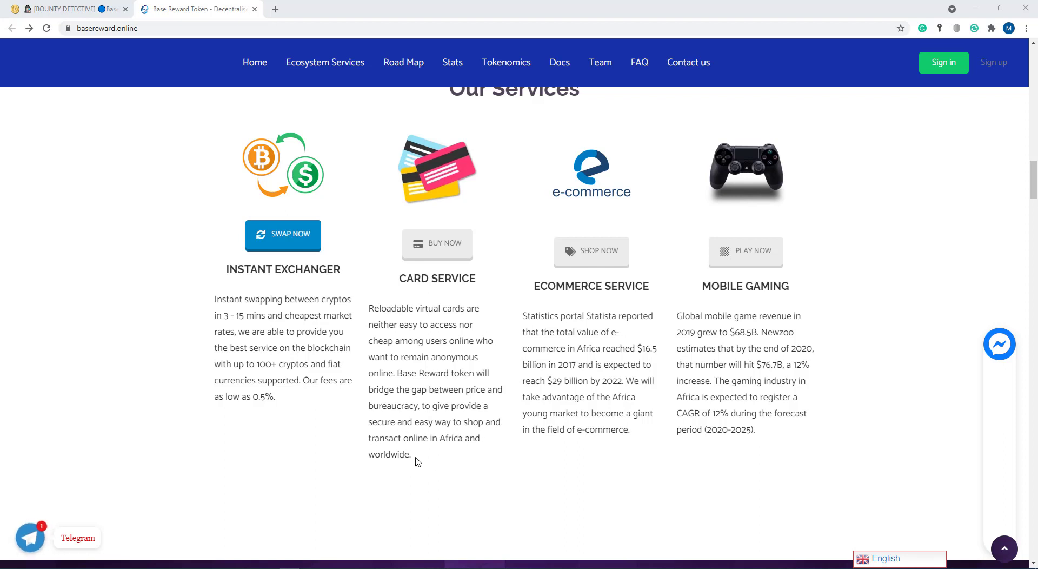
mouse_move(623, 290)
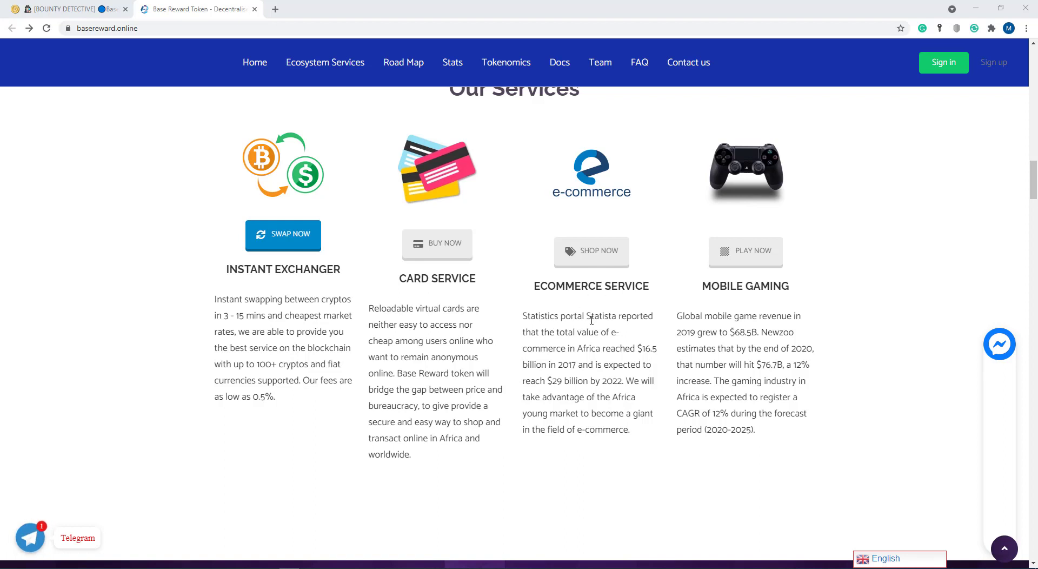
mouse_move(610, 327)
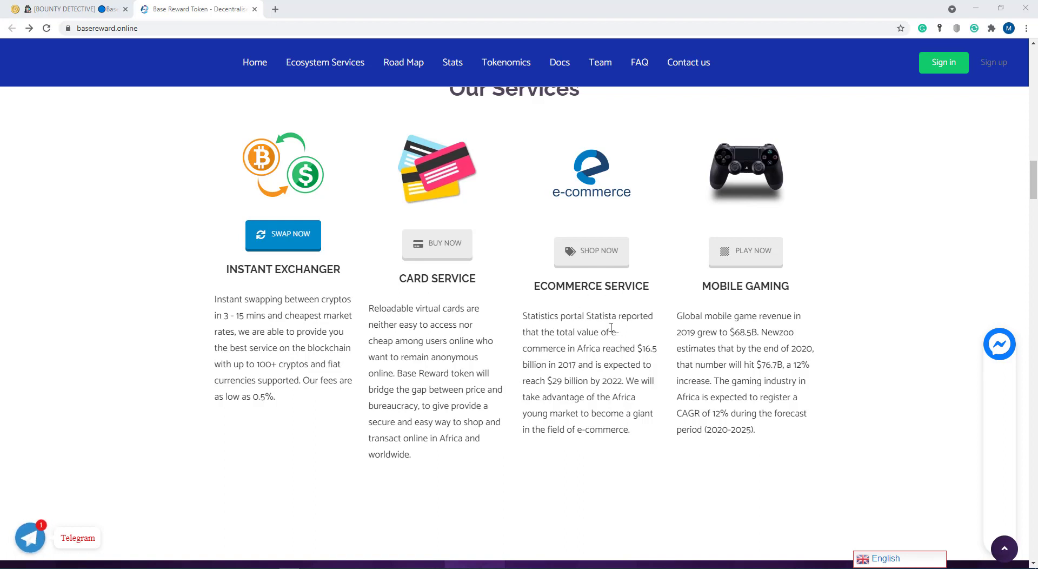
mouse_move(604, 339)
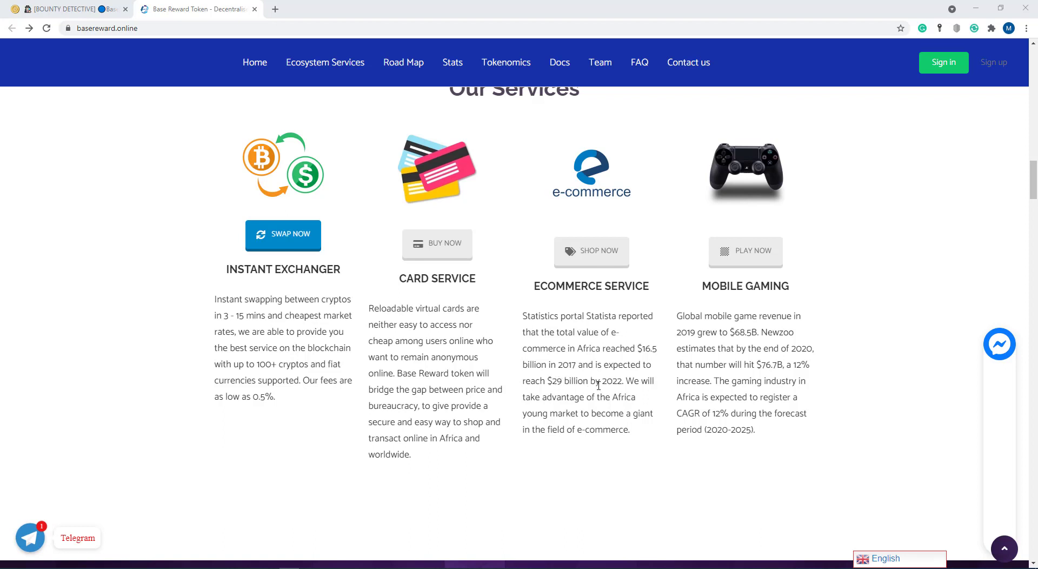
mouse_move(644, 385)
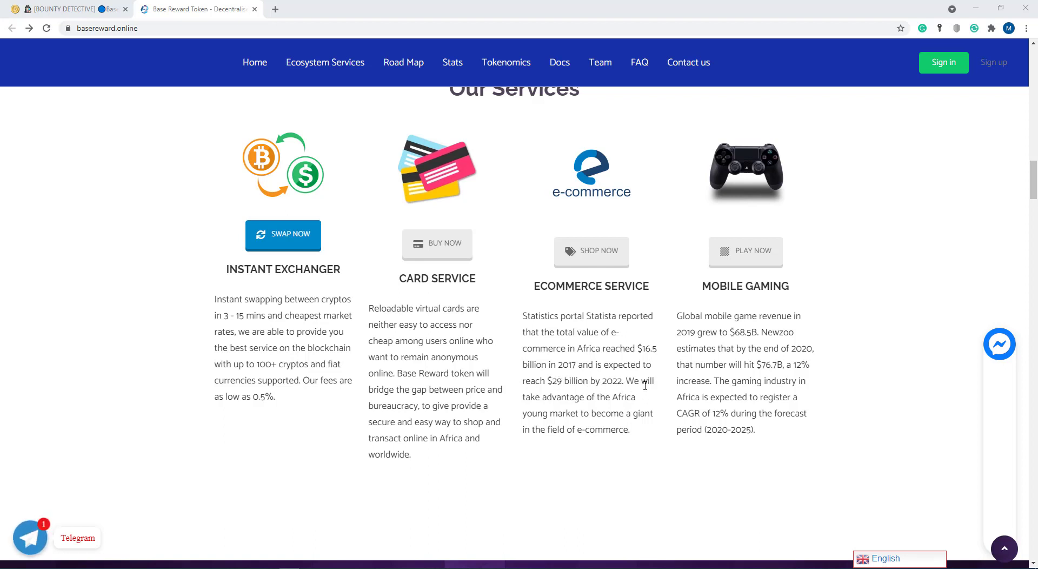
mouse_move(611, 399)
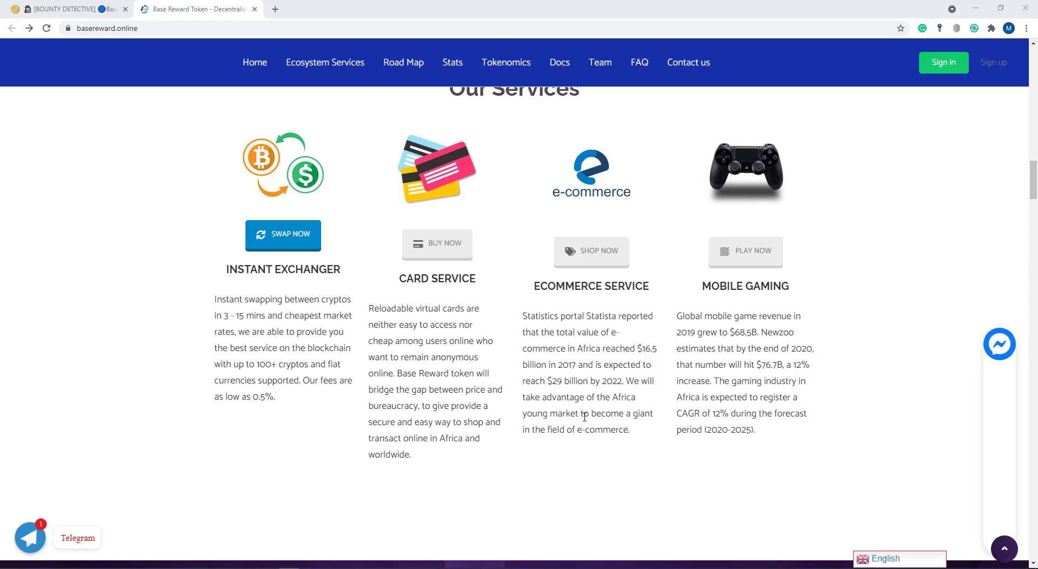
mouse_move(552, 437)
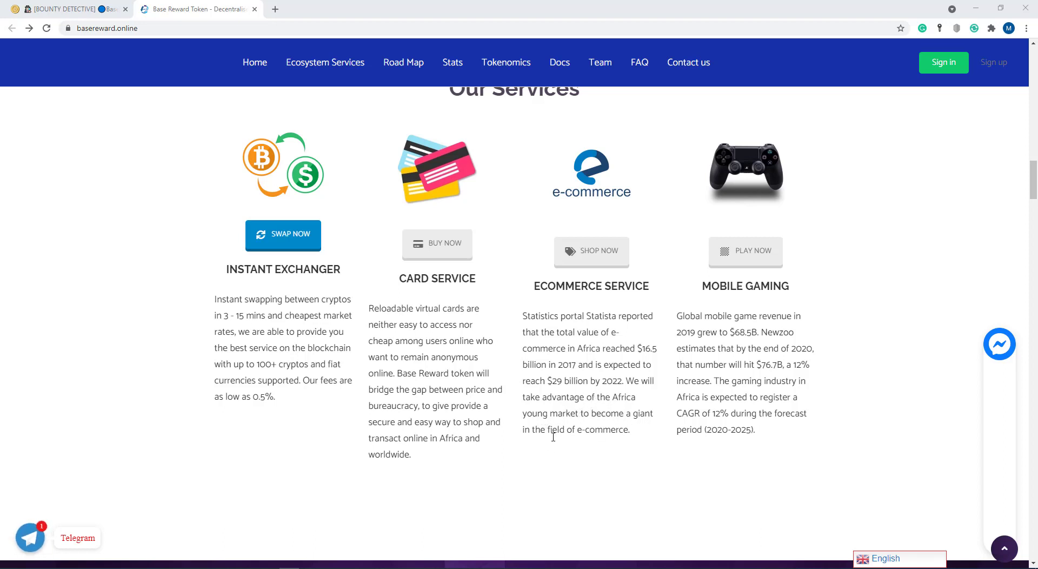
mouse_move(362, 318)
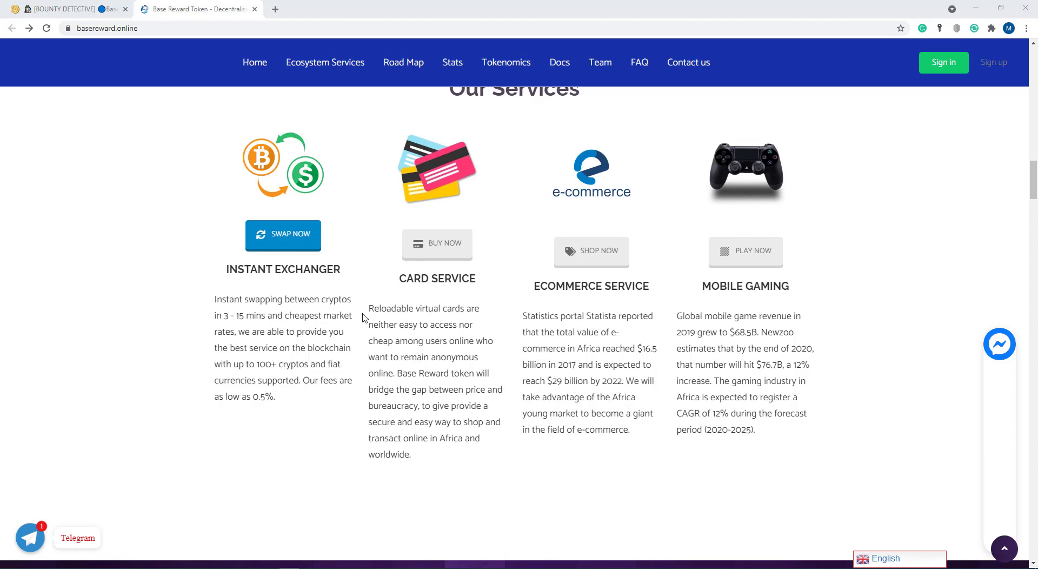
mouse_move(541, 312)
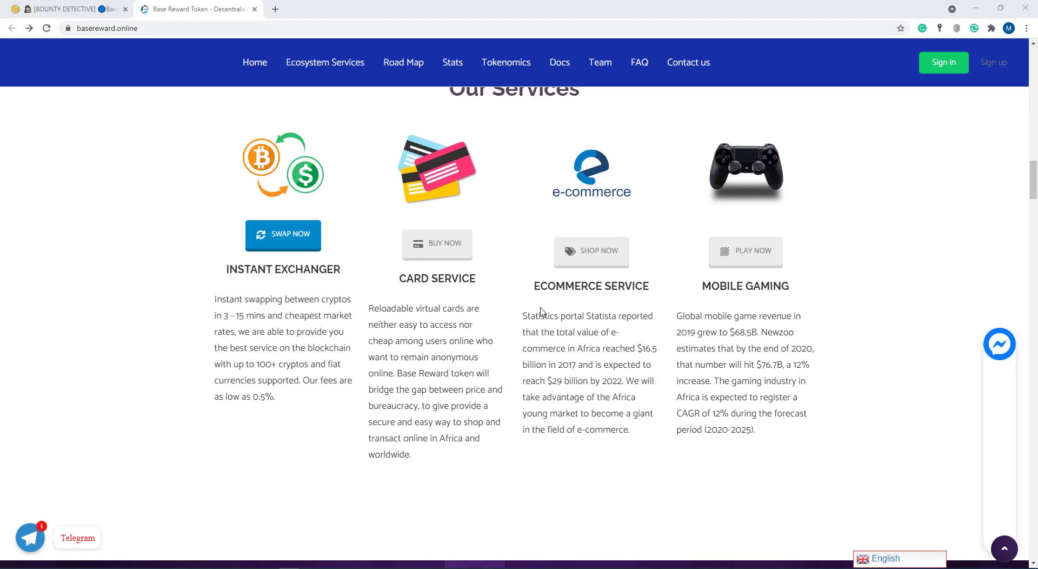
mouse_move(761, 305)
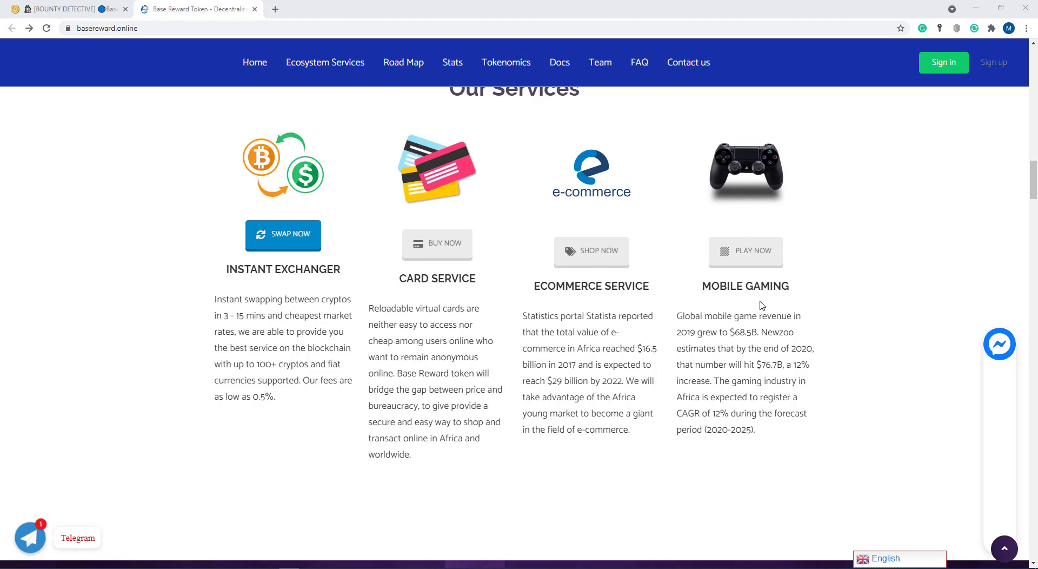
mouse_move(724, 320)
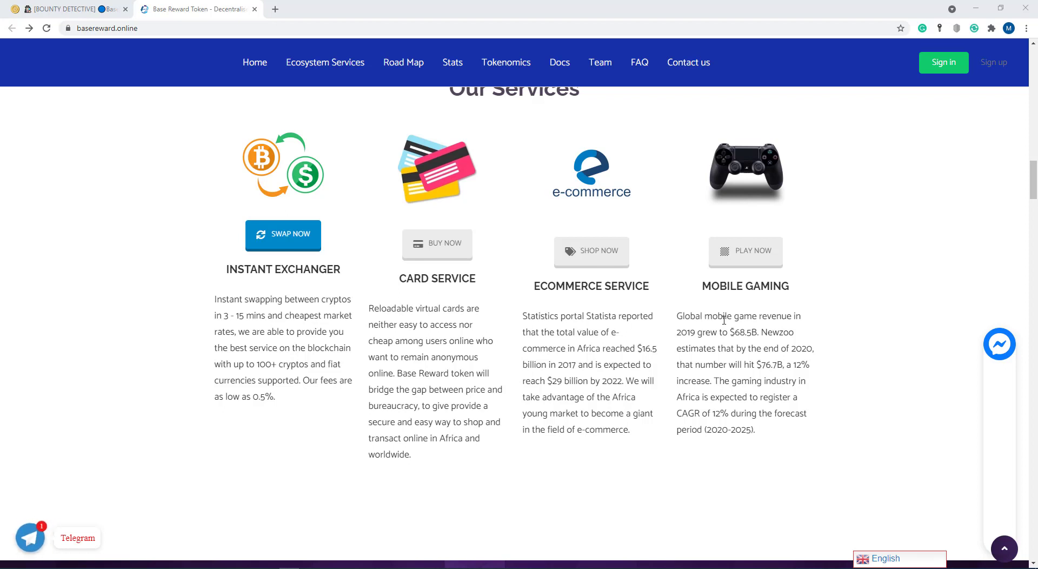
mouse_move(677, 346)
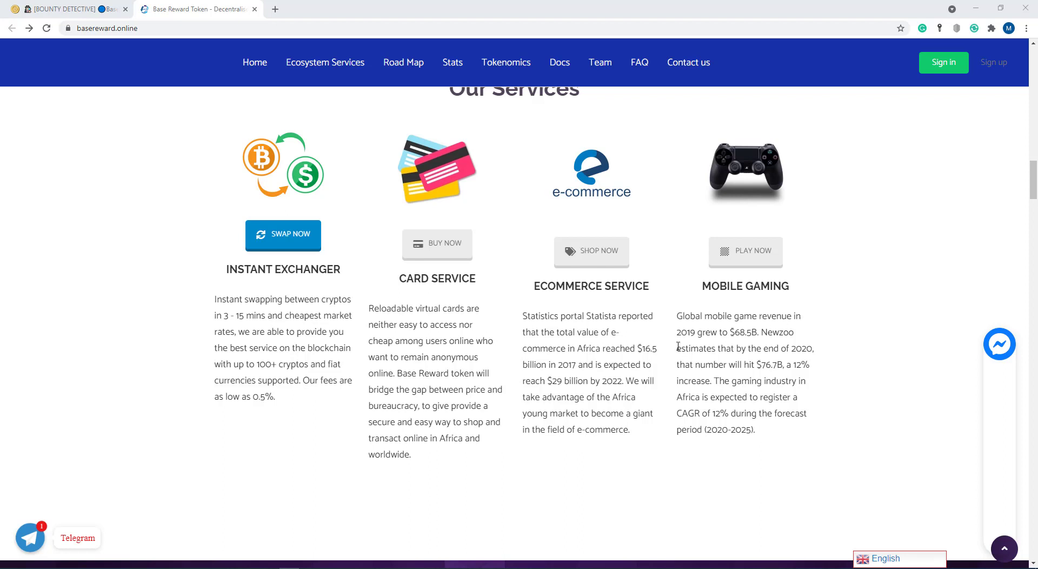
mouse_move(739, 334)
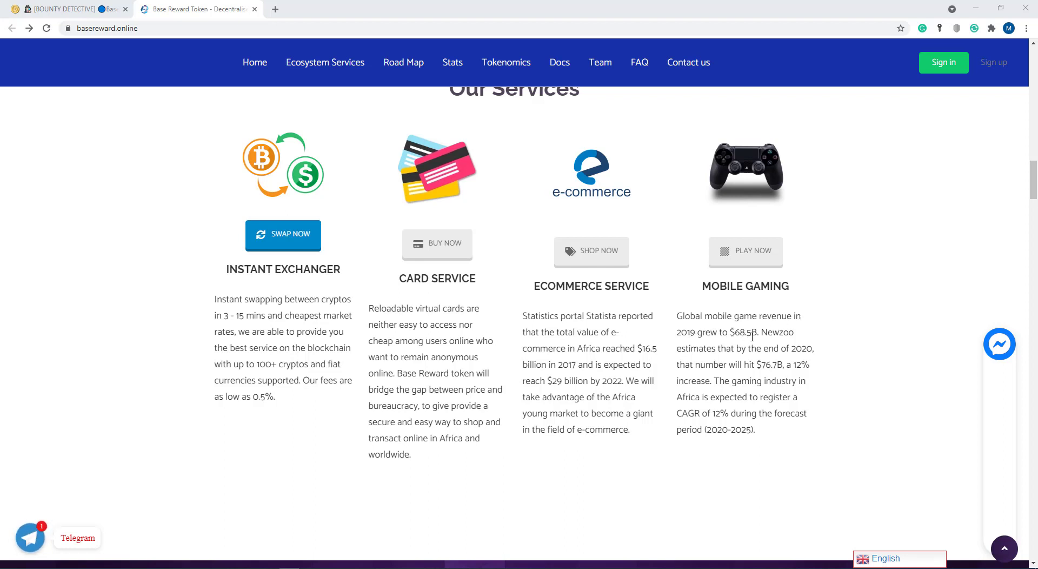
mouse_move(721, 354)
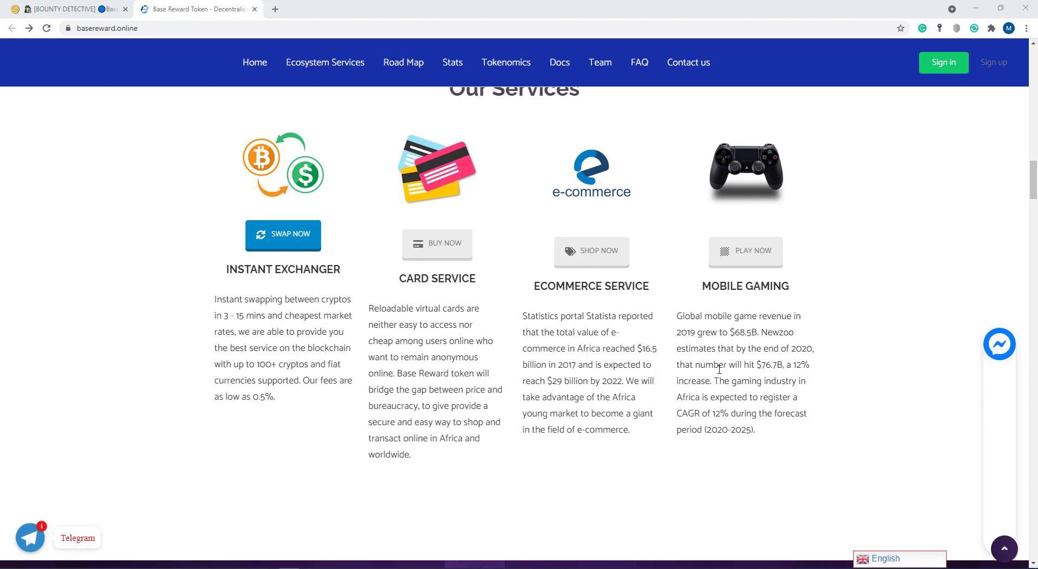
mouse_move(764, 368)
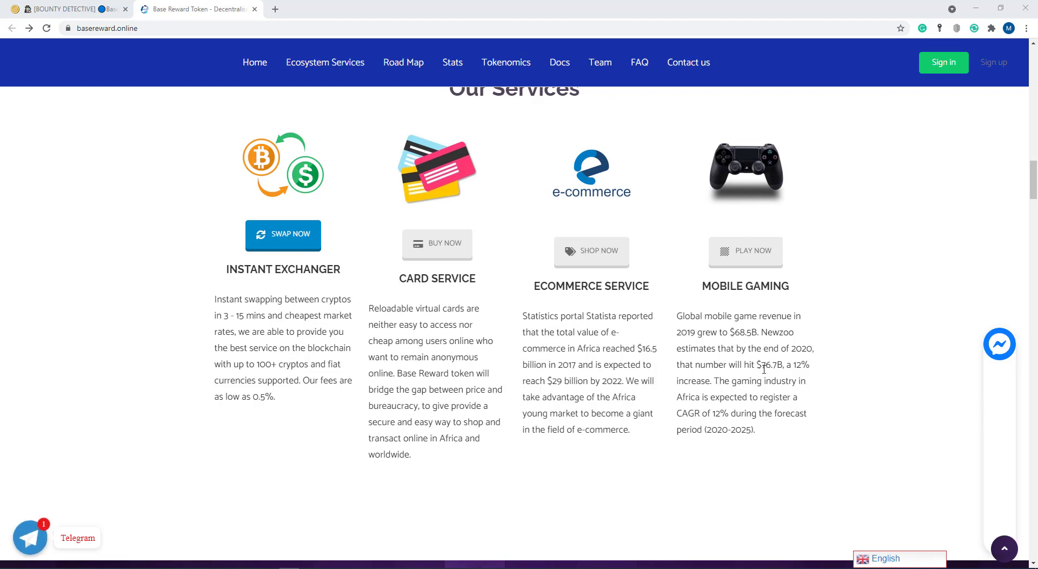
mouse_move(788, 368)
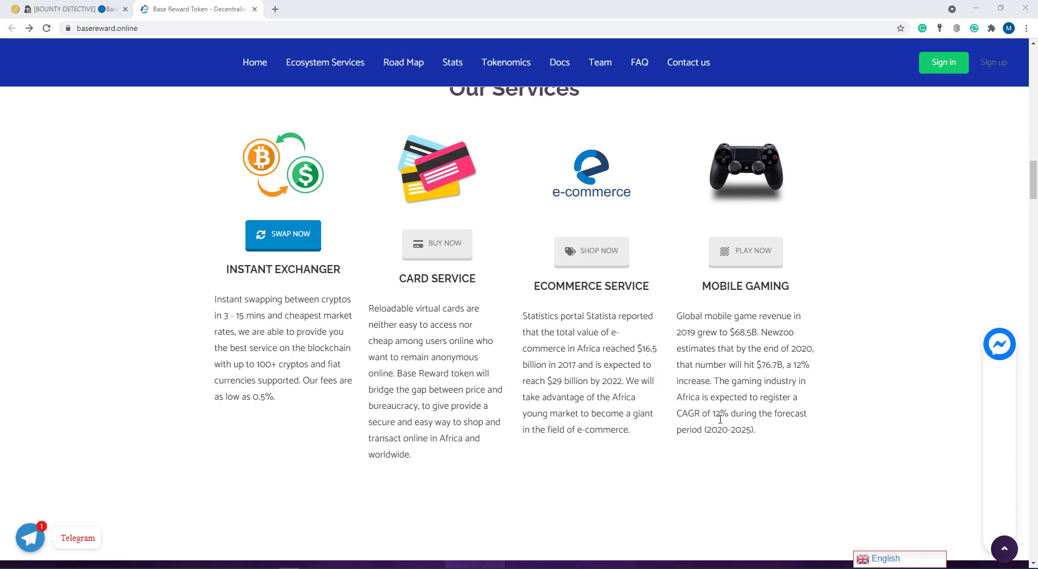
mouse_move(777, 397)
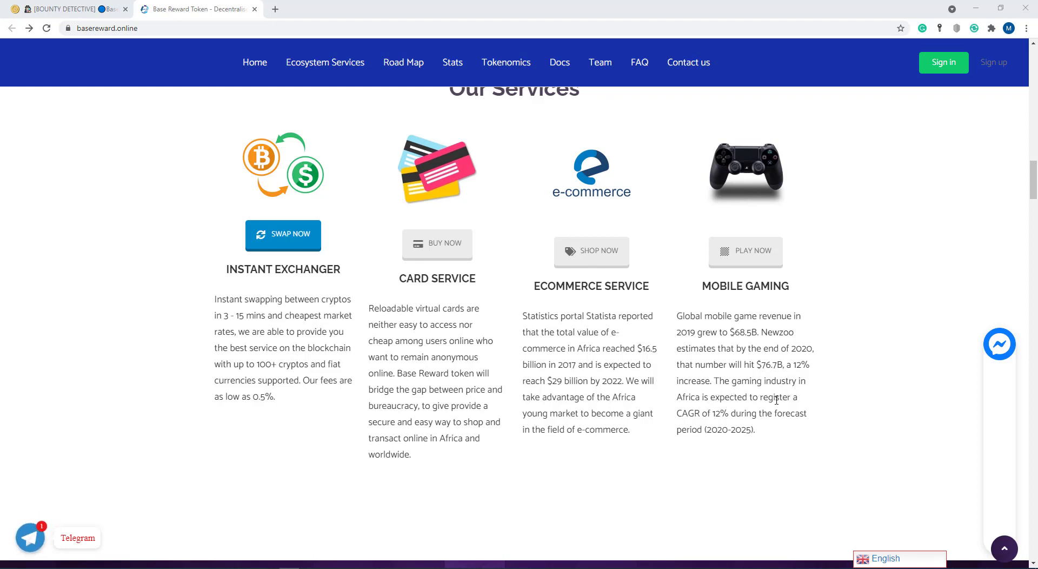
mouse_move(701, 416)
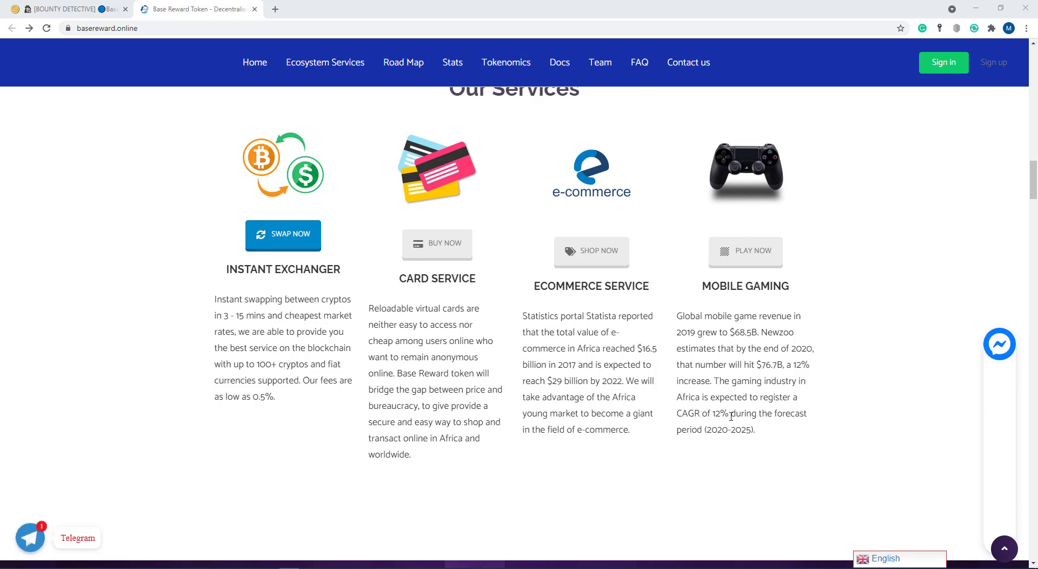
mouse_move(715, 445)
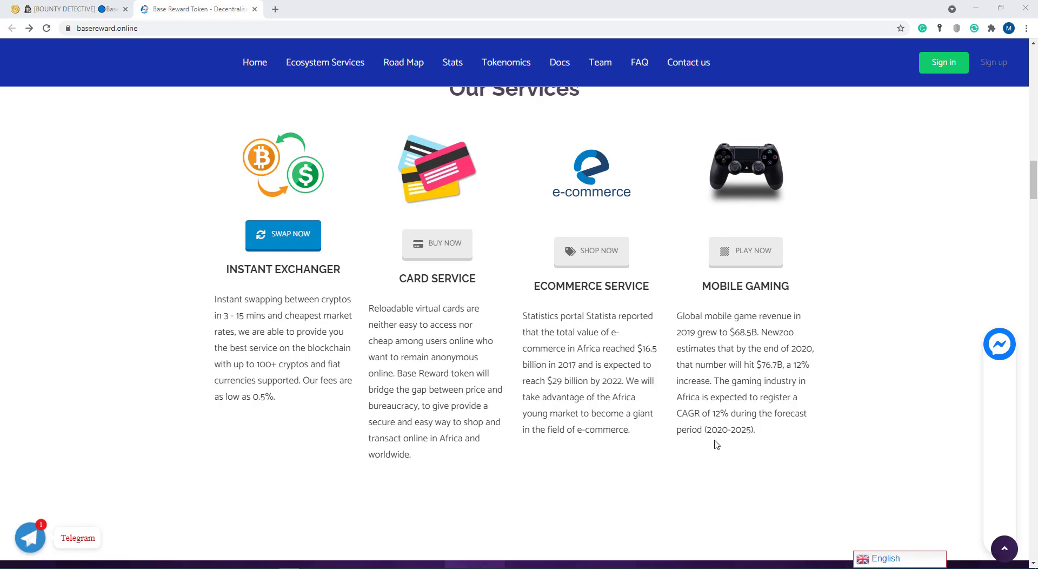
scroll(down, 3)
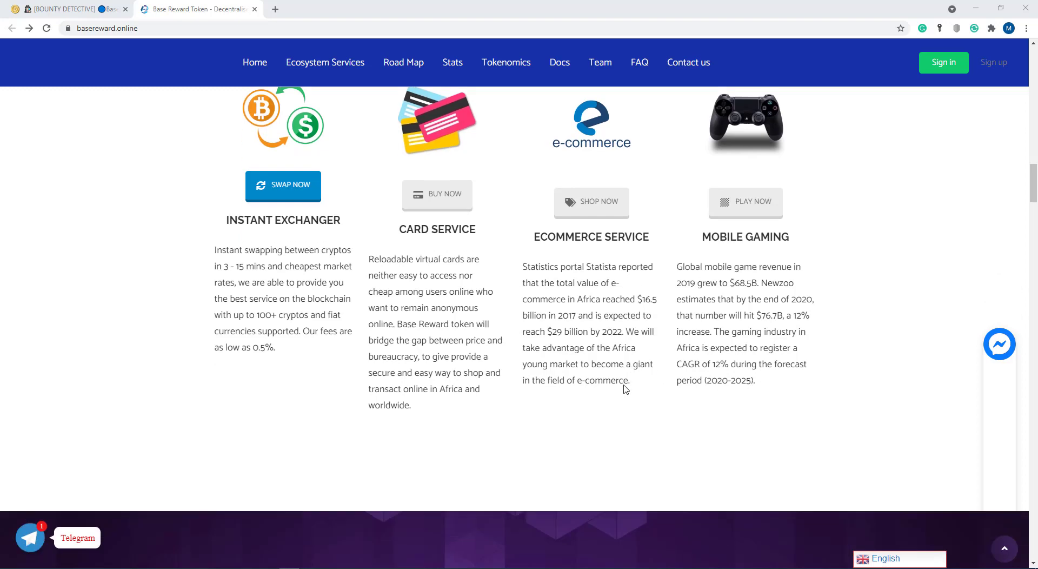
scroll(down, 3)
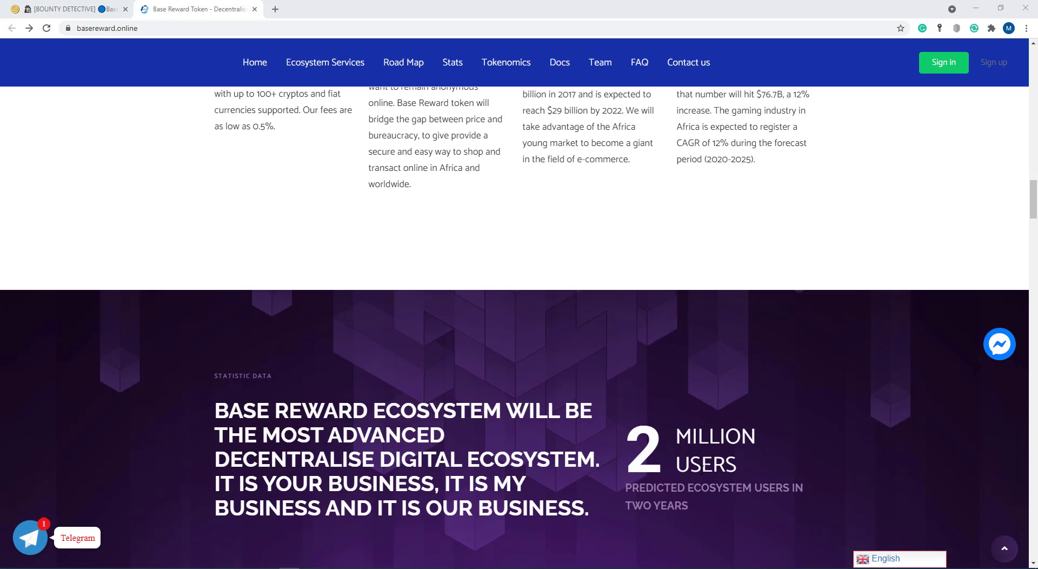
scroll(down, 3)
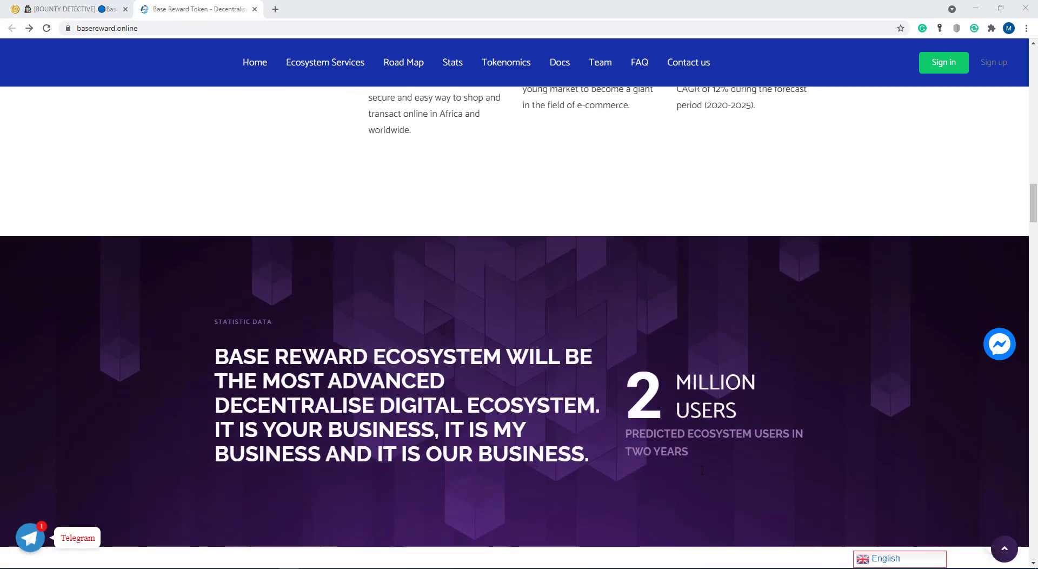
mouse_move(663, 474)
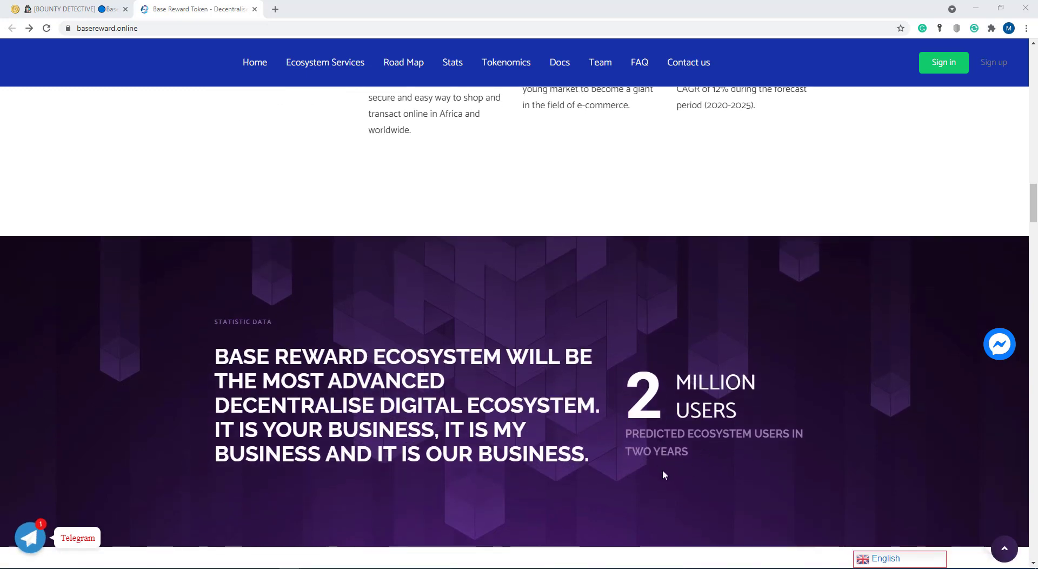
scroll(down, 3)
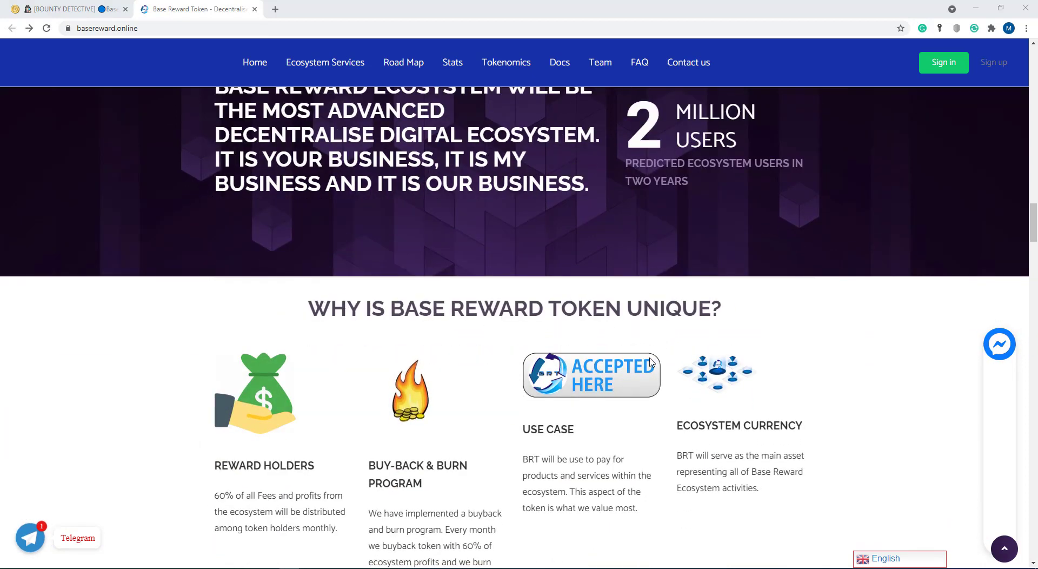
scroll(down, 3)
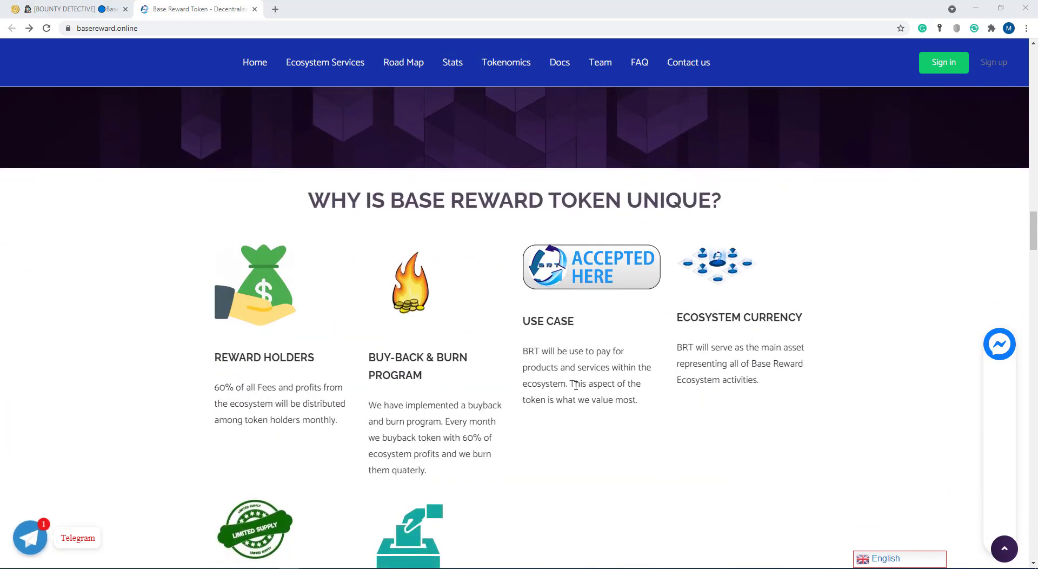
mouse_move(232, 381)
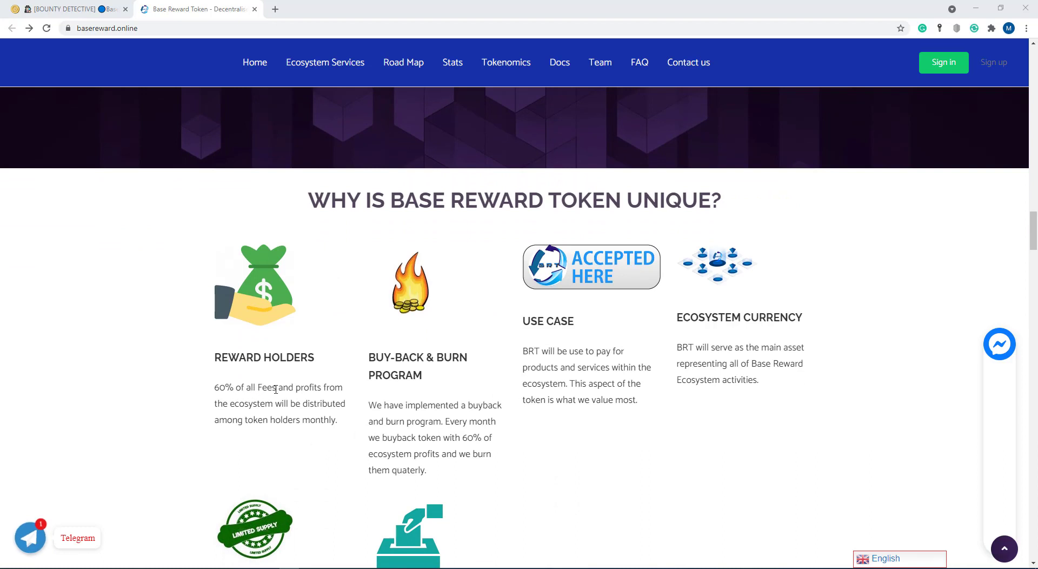
mouse_move(285, 410)
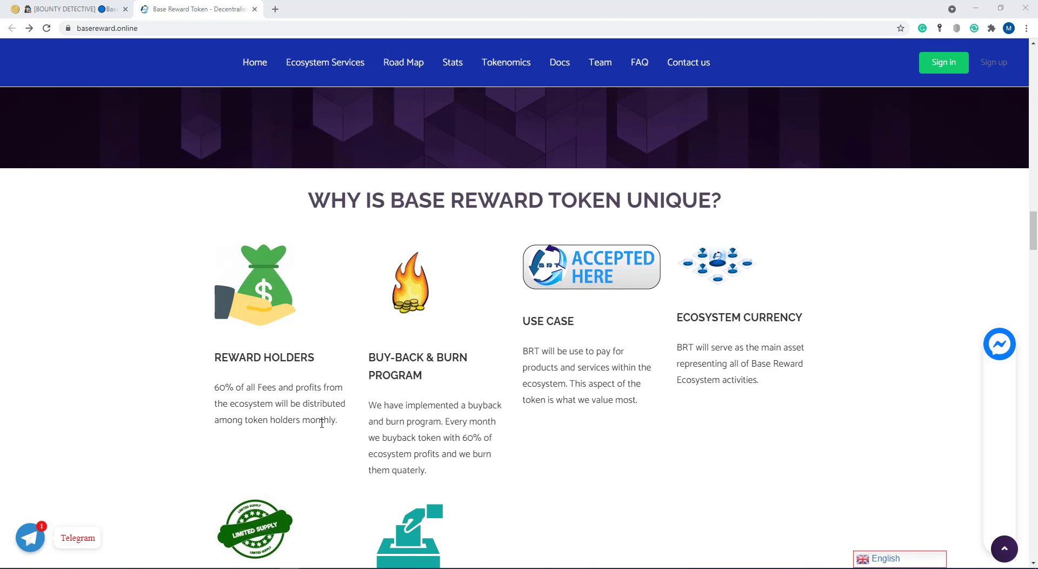
mouse_move(395, 369)
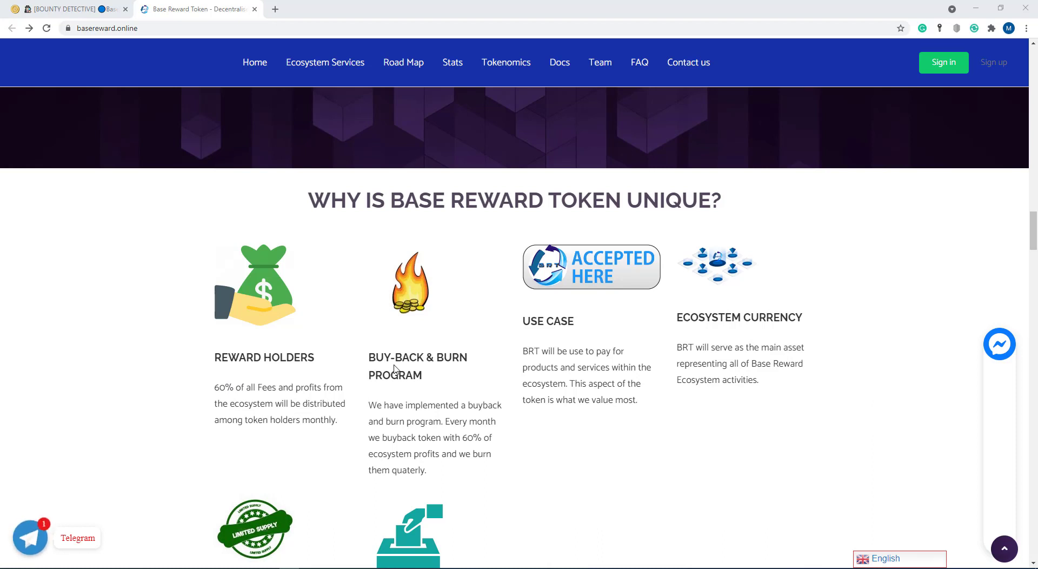
mouse_move(395, 410)
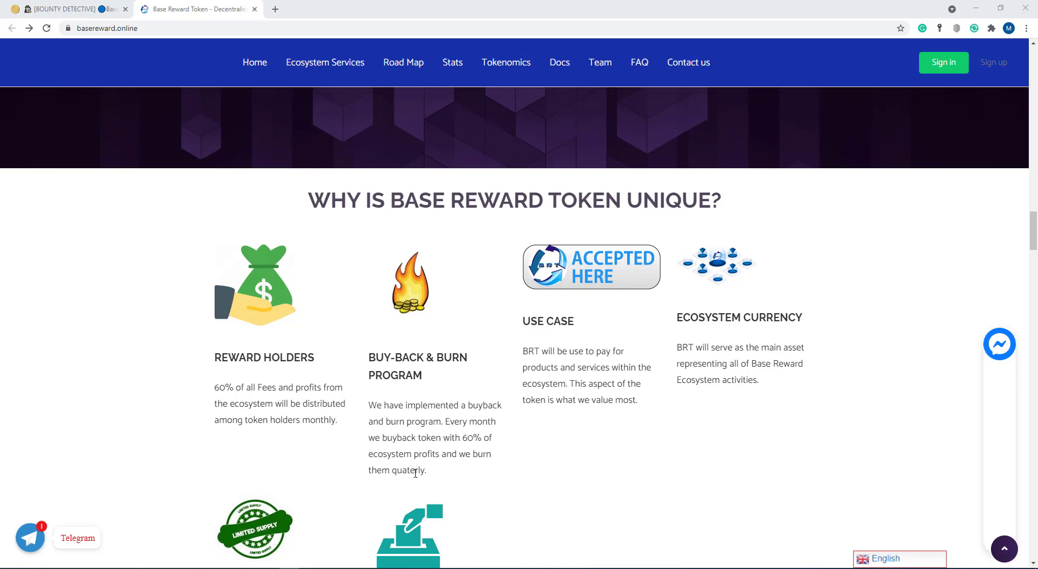
mouse_move(519, 341)
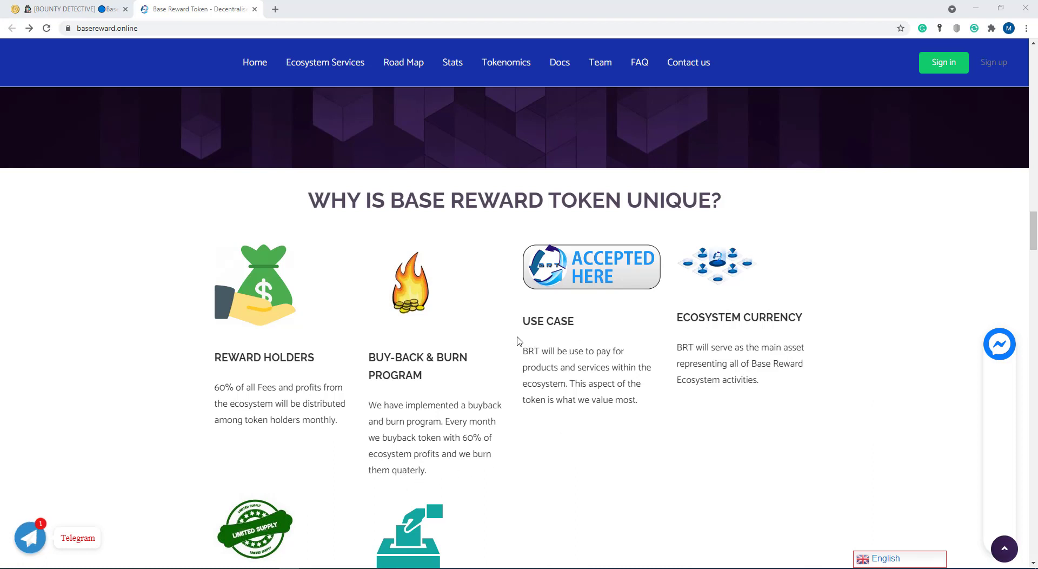
mouse_move(596, 358)
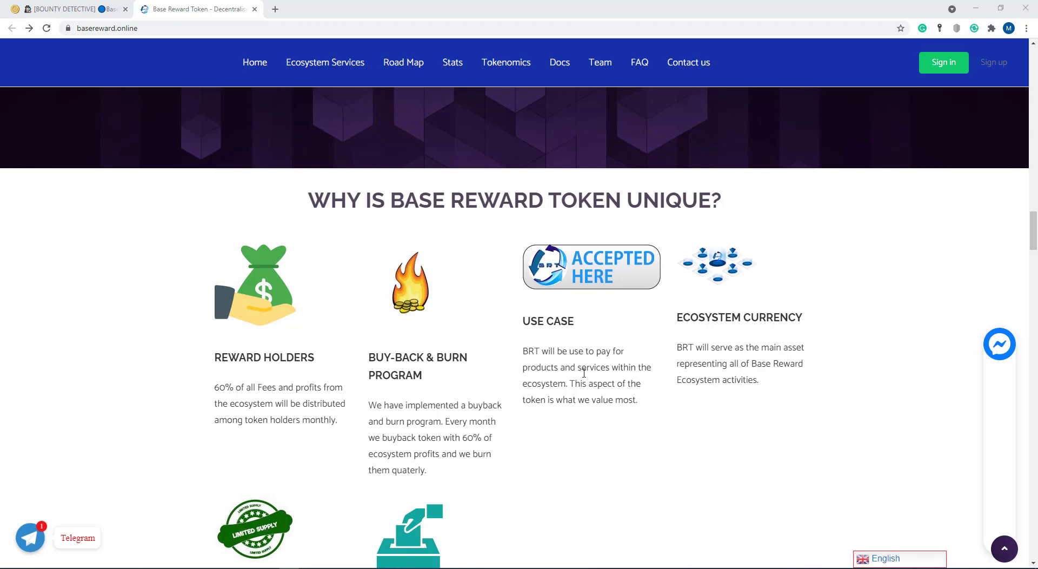
mouse_move(577, 391)
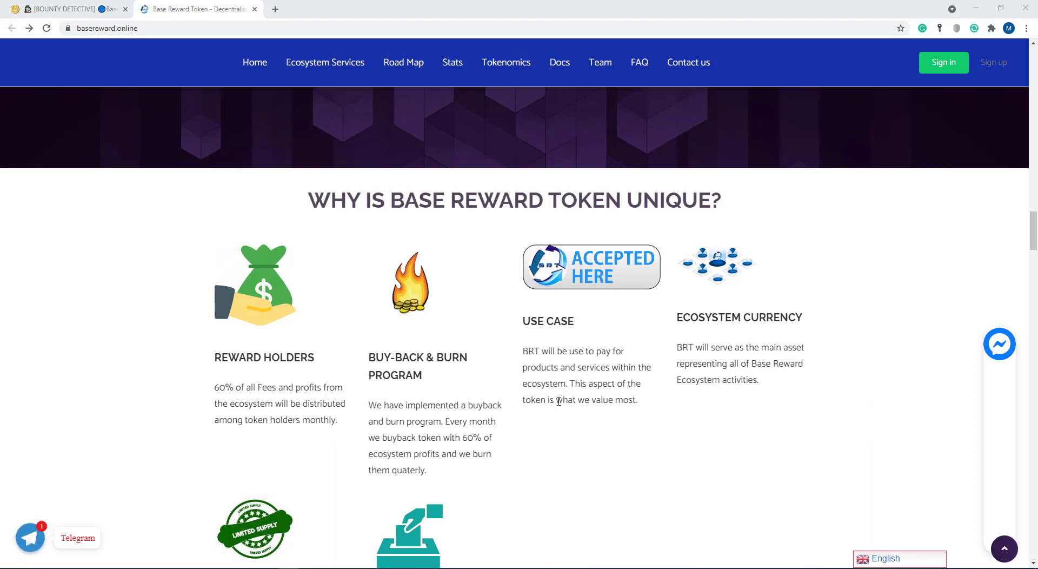
mouse_move(721, 340)
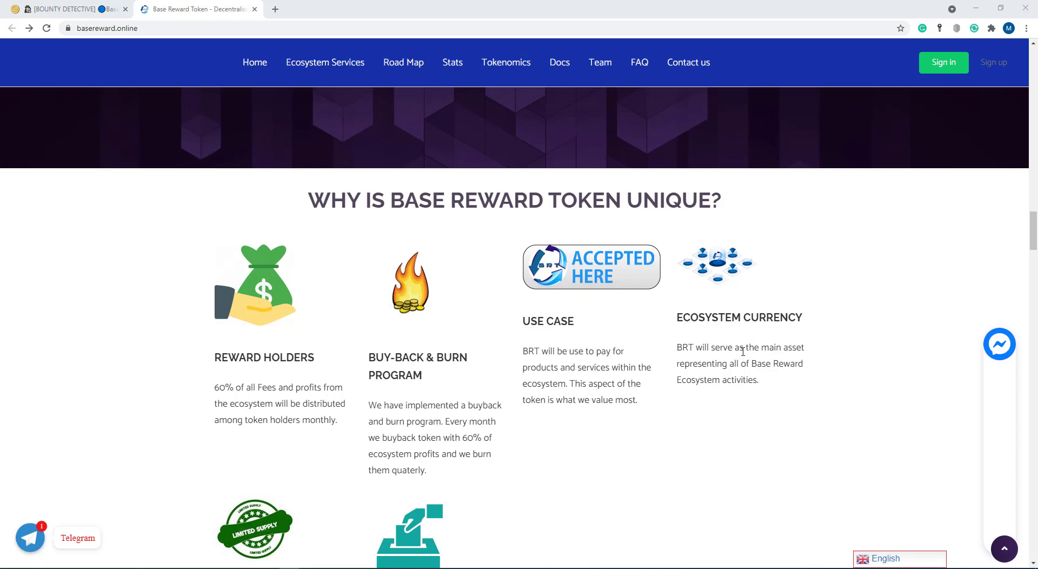
mouse_move(700, 372)
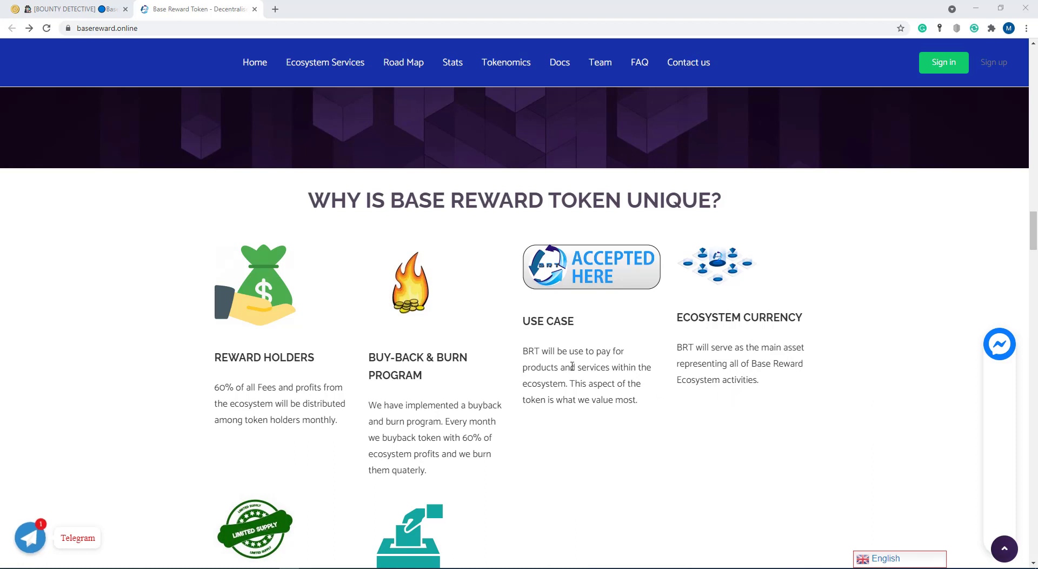
mouse_move(517, 335)
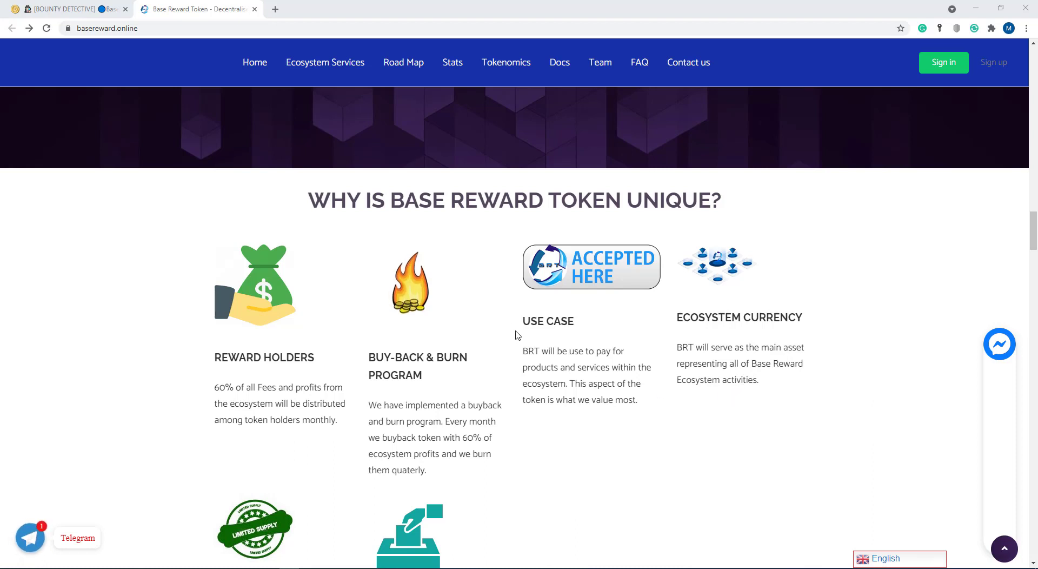
mouse_move(558, 345)
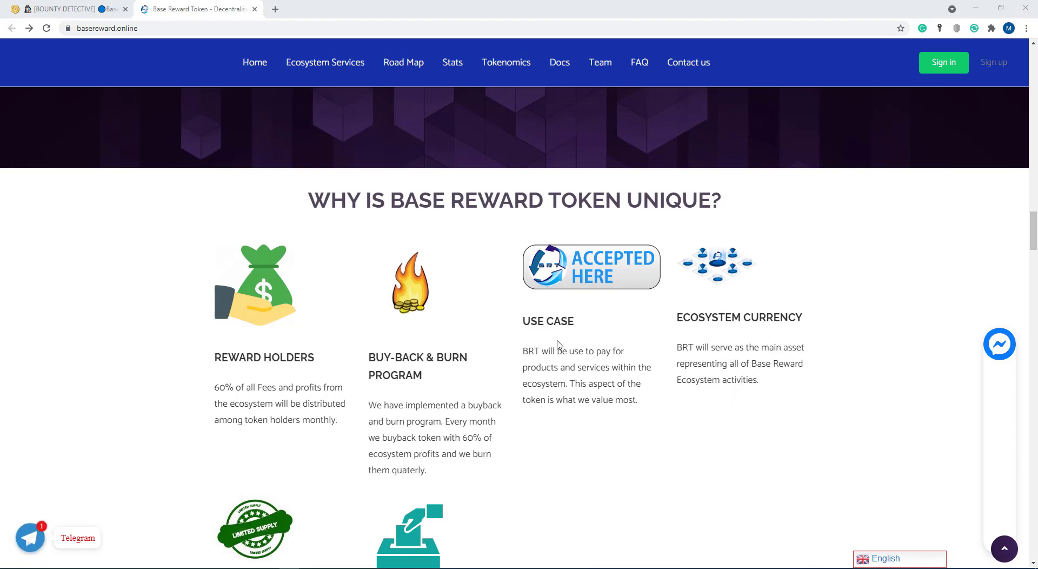
mouse_move(579, 344)
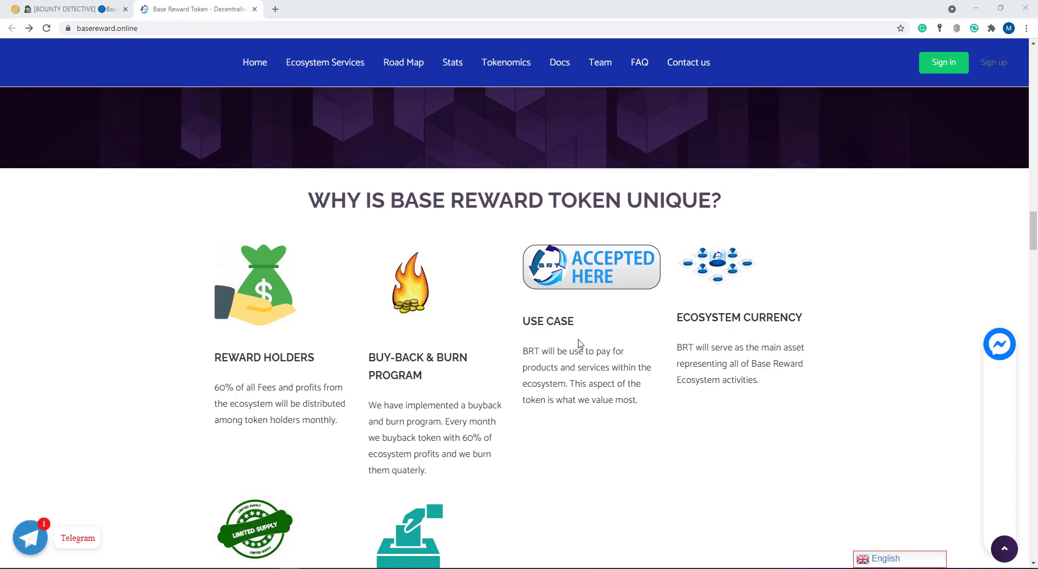
mouse_move(543, 321)
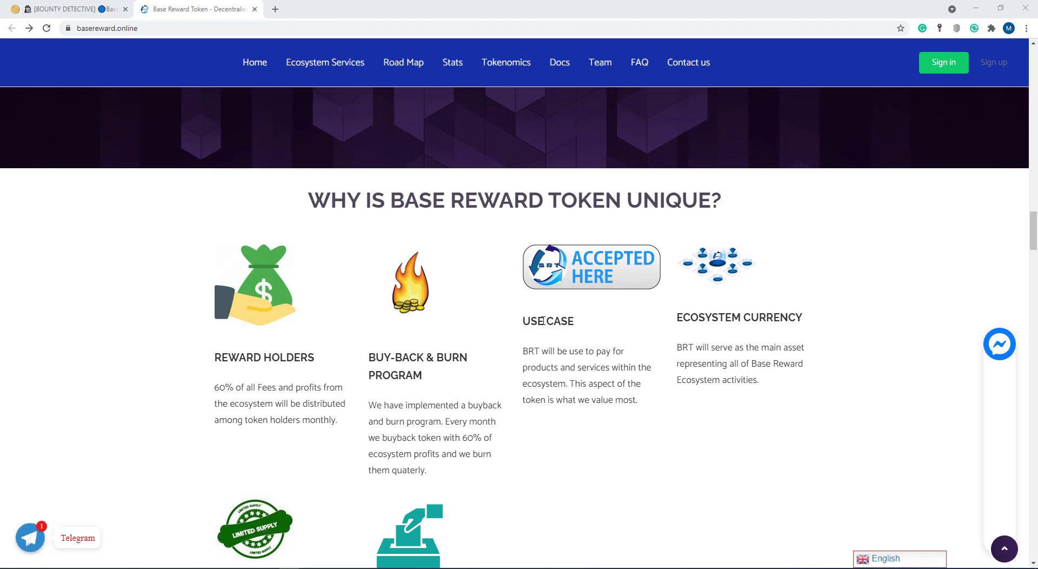